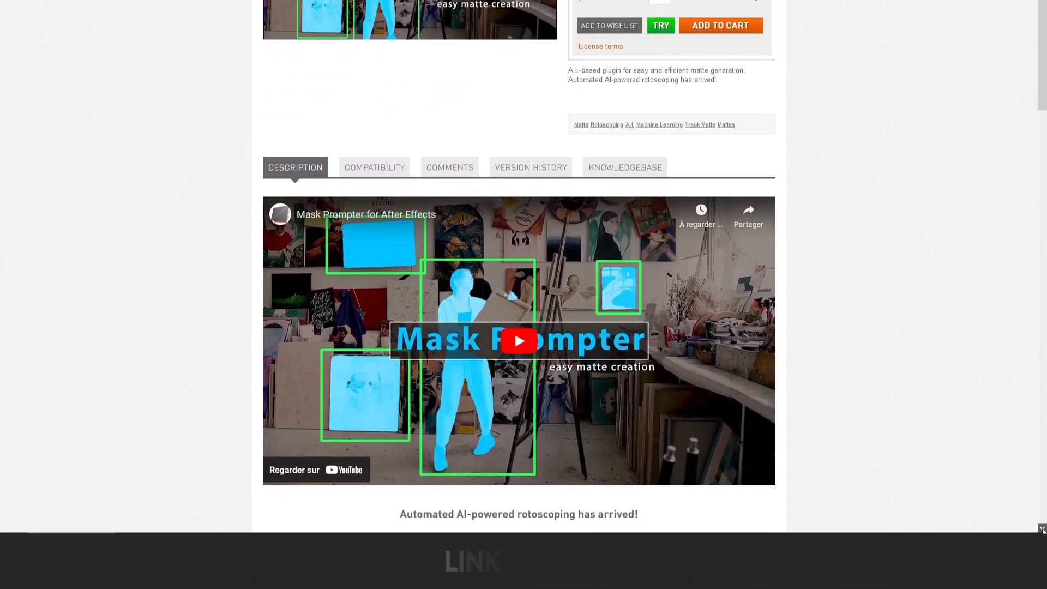
Scroll through the project to reach the 01 - New York composition.
scroll("down", 3)
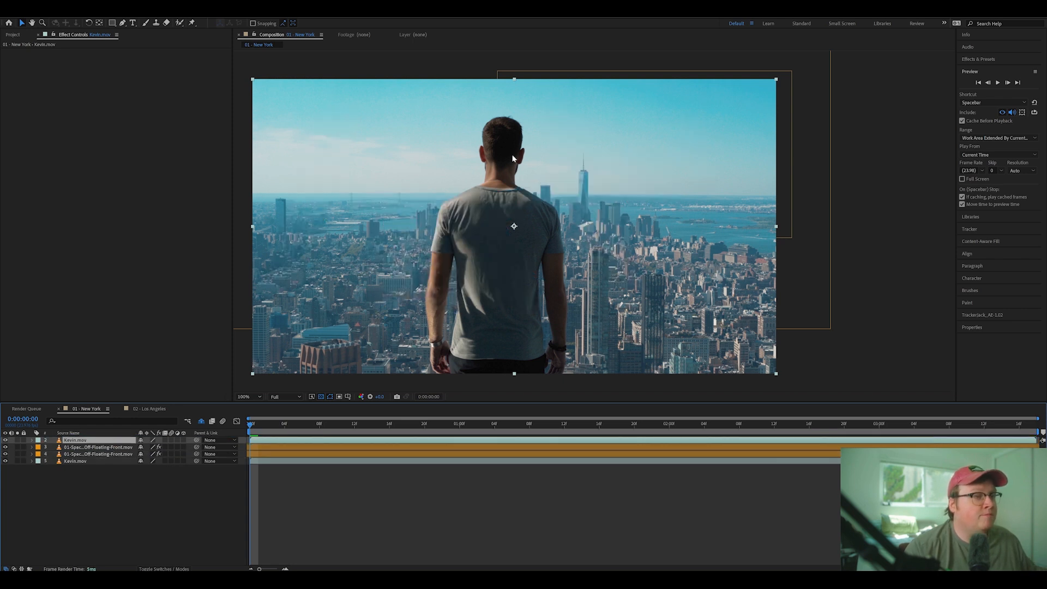
mouse_move(376, 433)
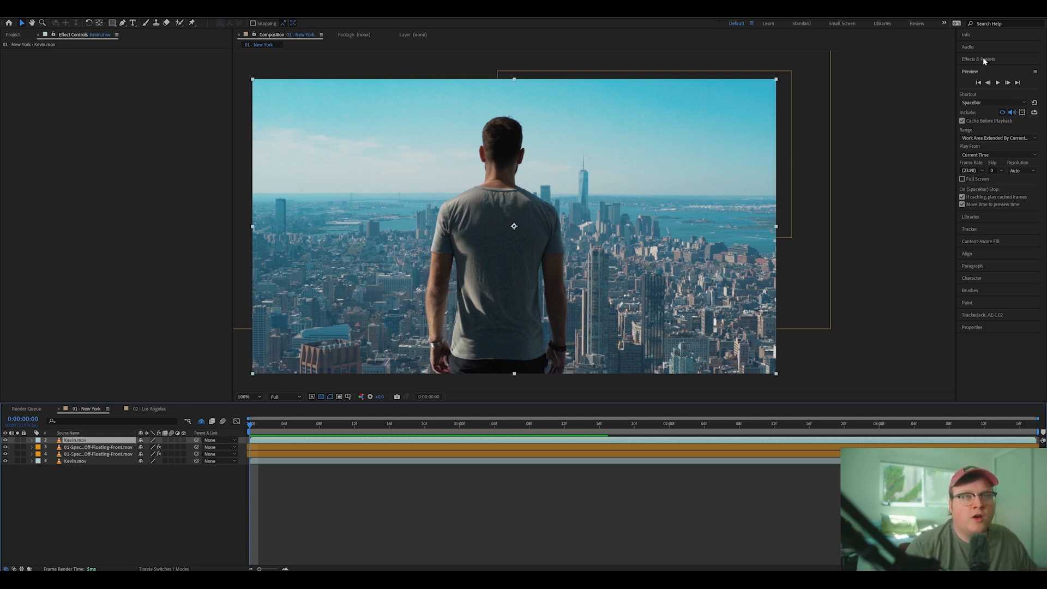
Search Effects & Presets for 'mask' and apply Blace Mask Prompter to Kevin.mov.
left_click(979, 59)
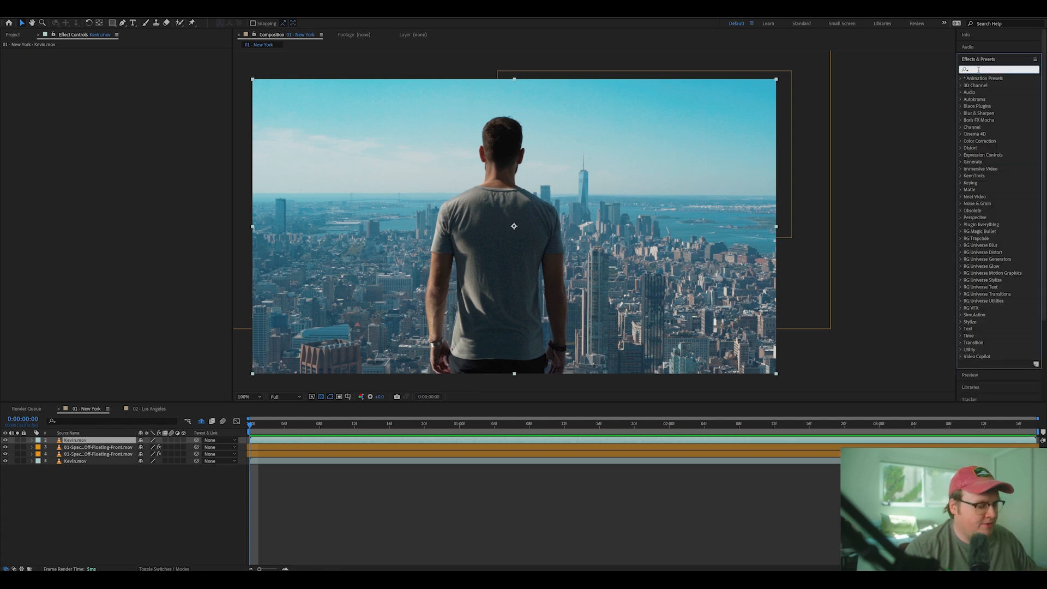
type("mask")
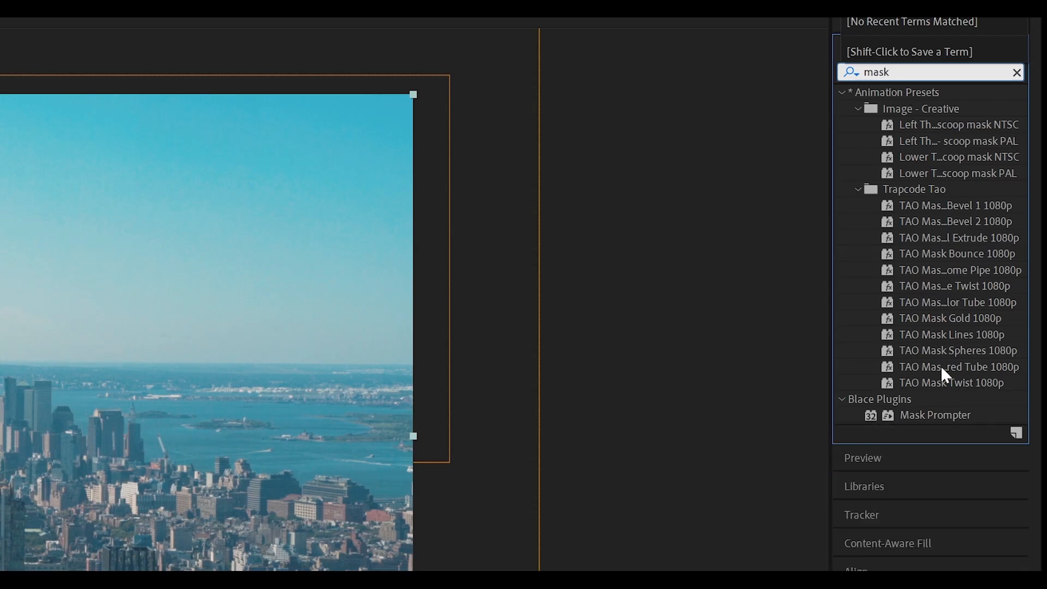
left_click(935, 415)
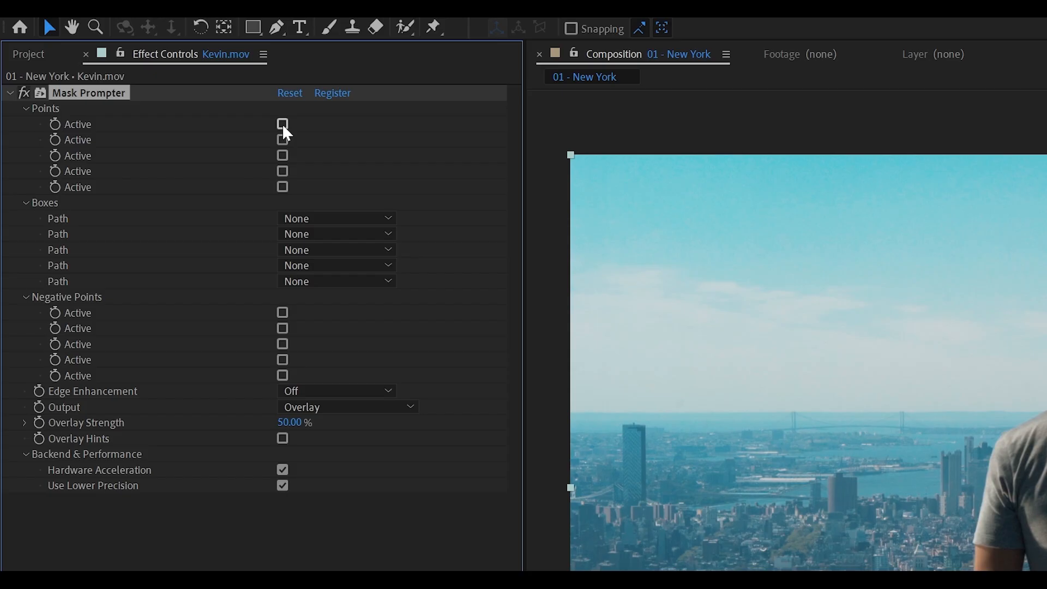
mouse_move(289, 128)
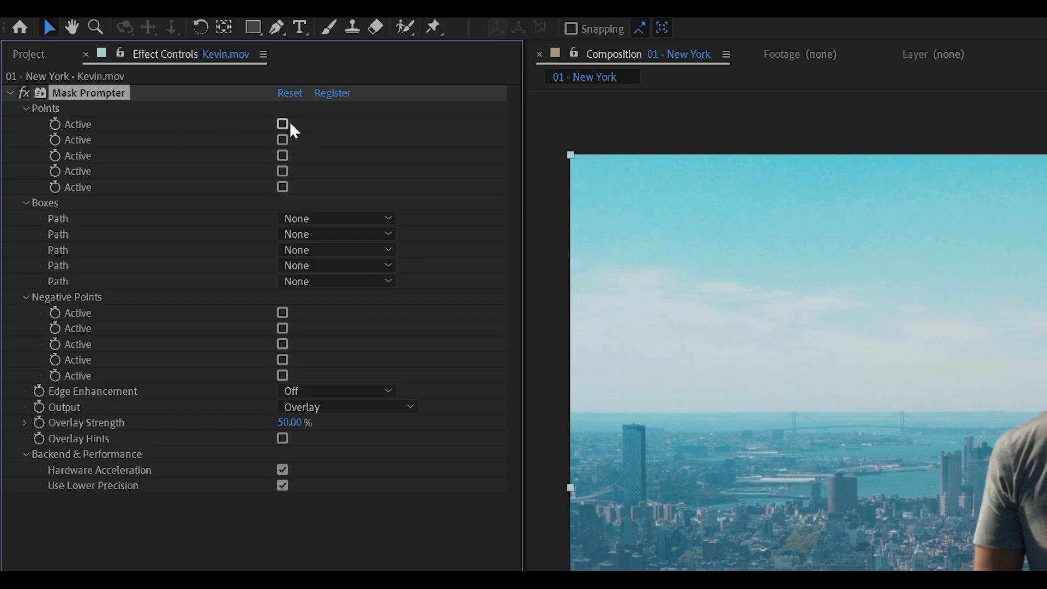
Activate the first Mask Prompter prompt point so it can be placed on the man.
left_click(282, 124)
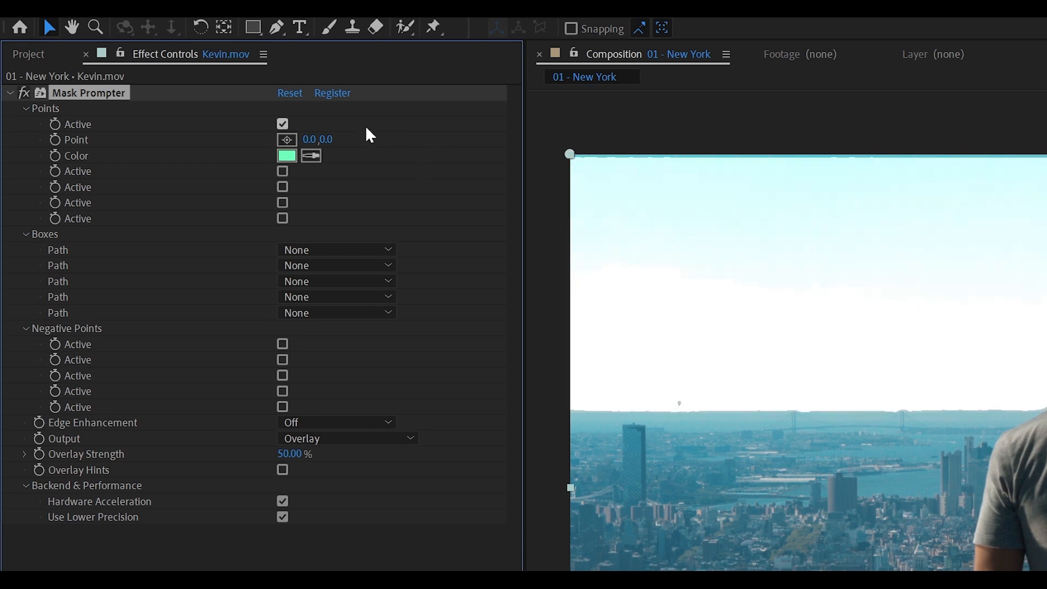
mouse_move(651, 162)
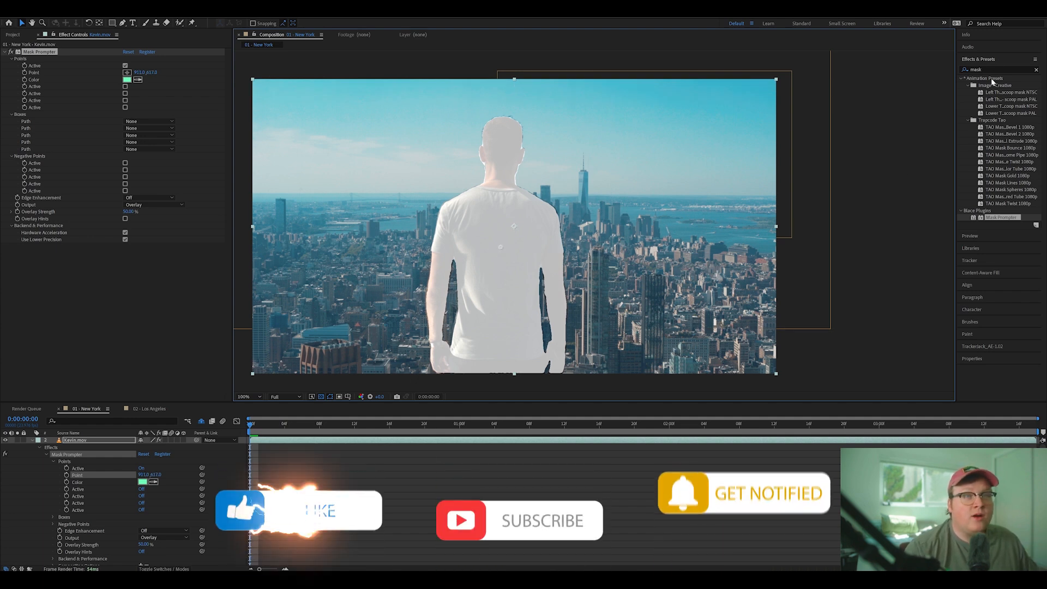
Preview the shot to check the matte and jump to a later frame.
left_click(1037, 70)
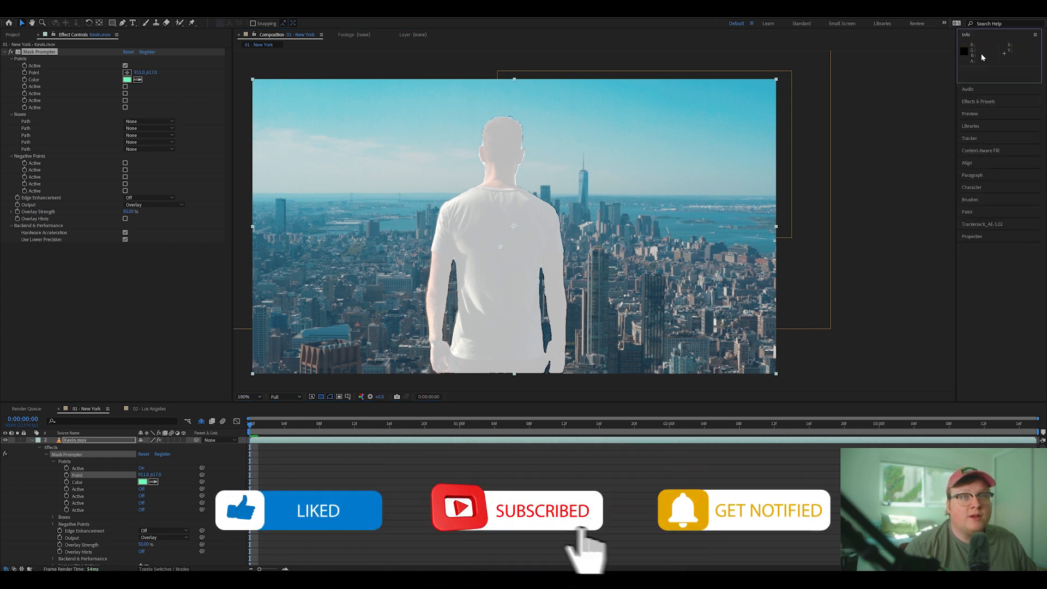
left_click(970, 114)
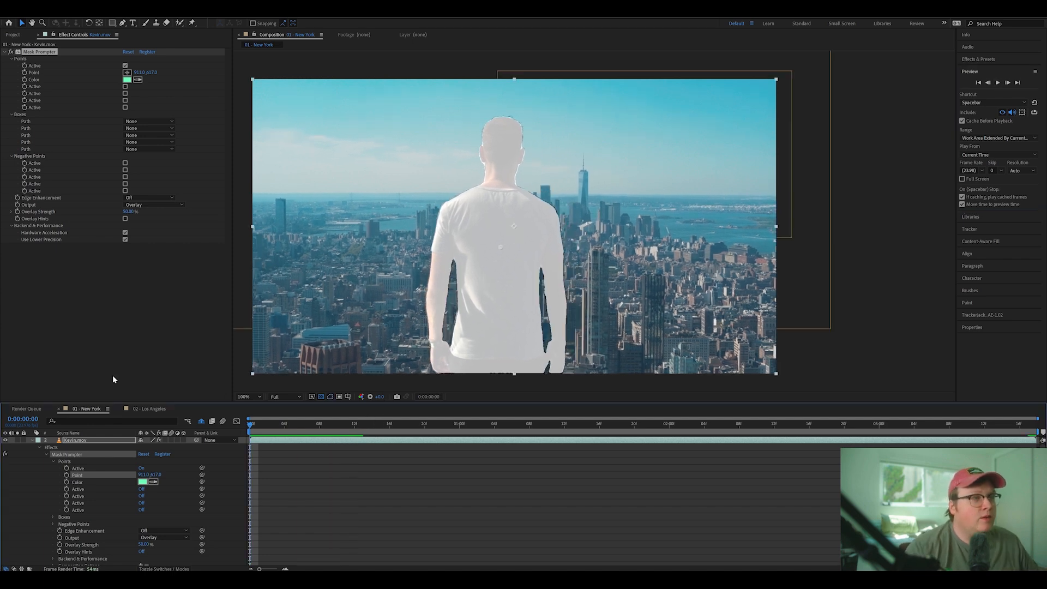
mouse_move(288, 432)
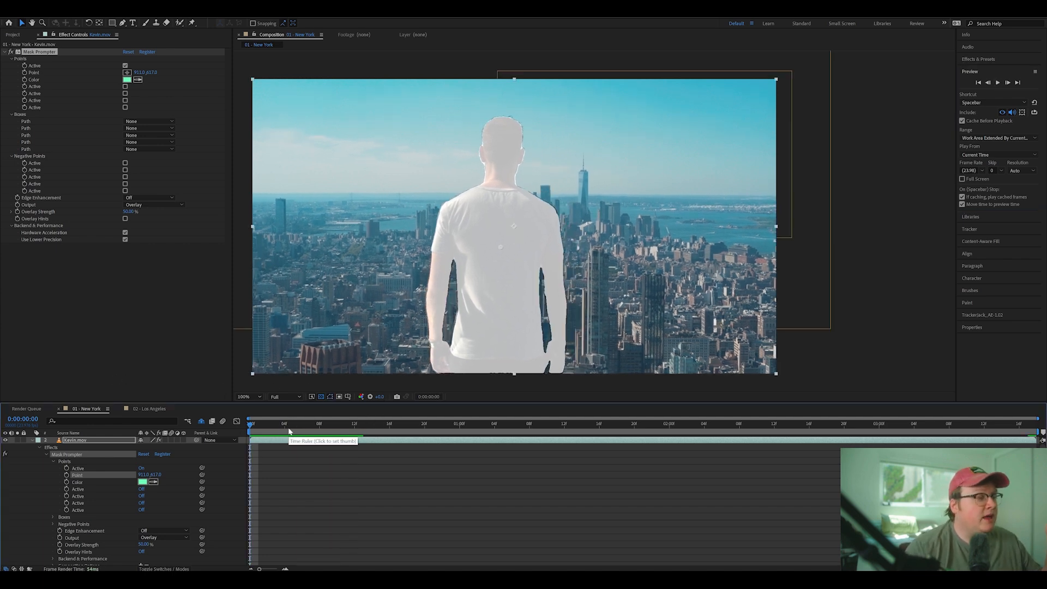
left_click(289, 430)
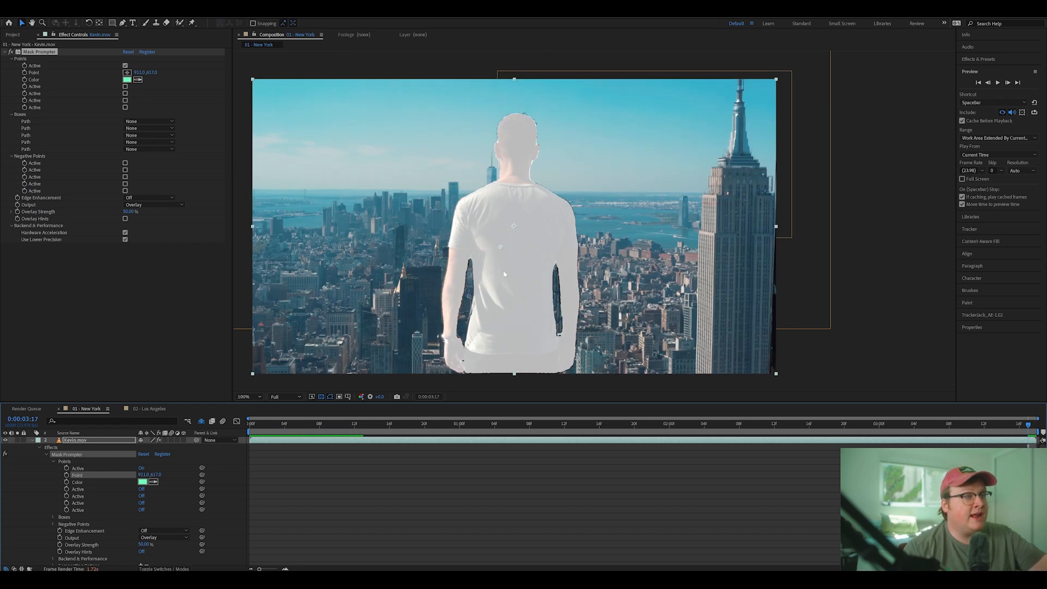
left_click(251, 423)
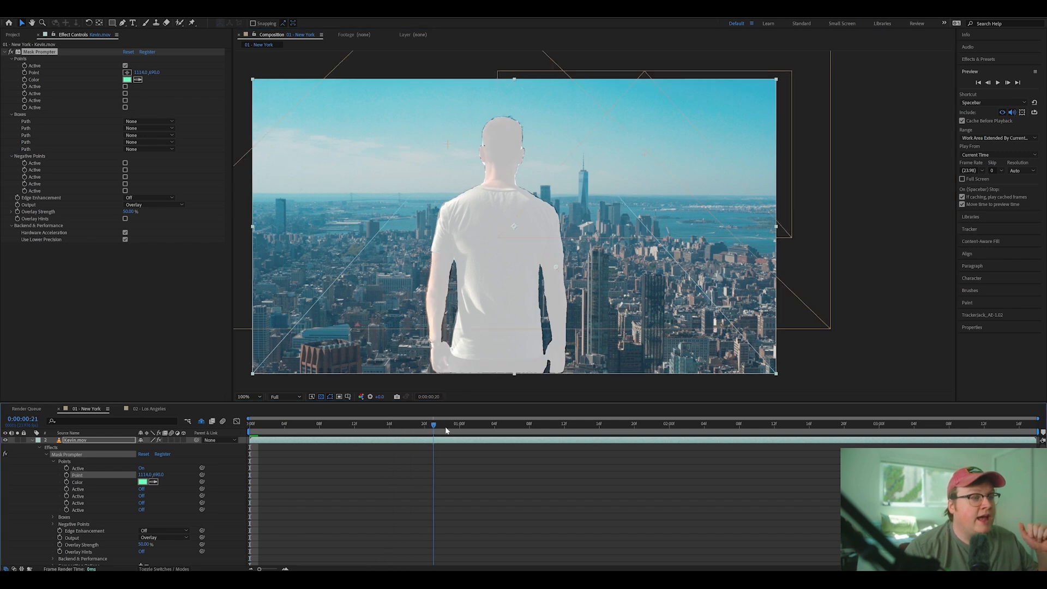
left_click(1000, 425)
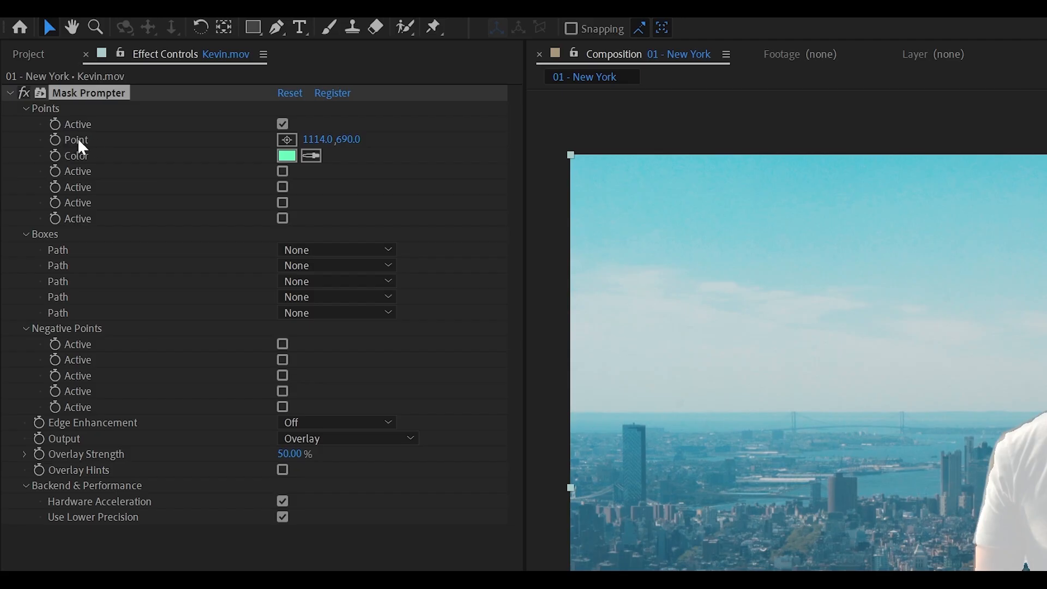
mouse_move(82, 145)
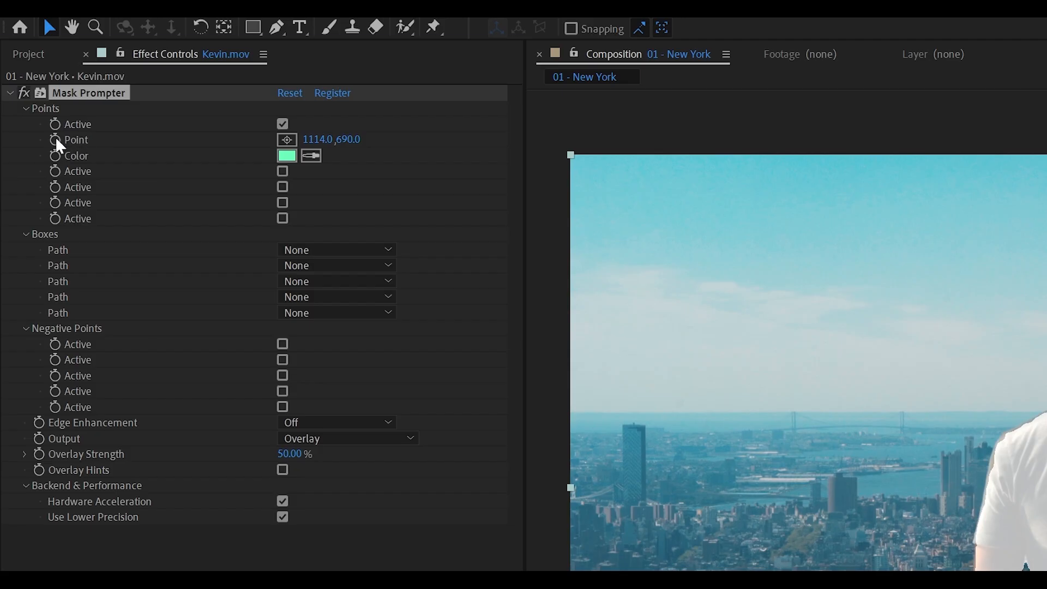
Keyframe the prompt point's position and reposition it onto the man's back at another frame.
left_click(54, 139)
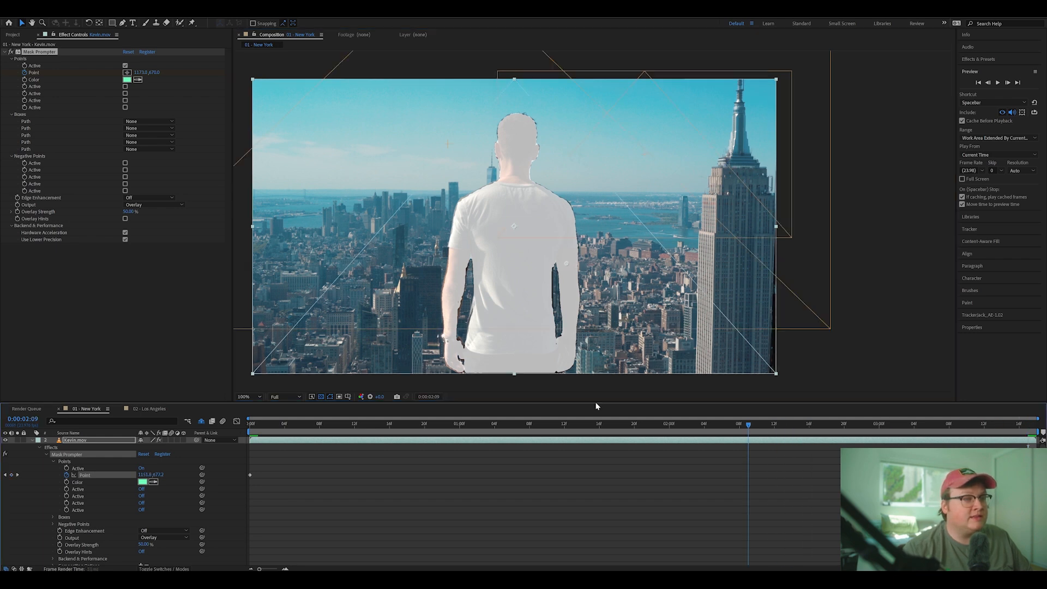
left_click(459, 423)
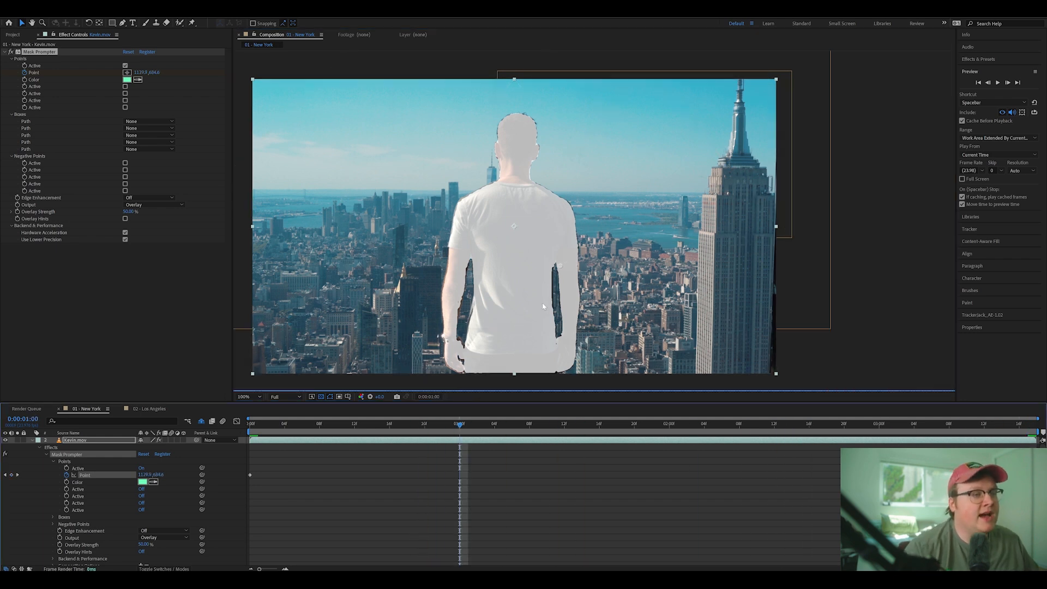
left_click(459, 425)
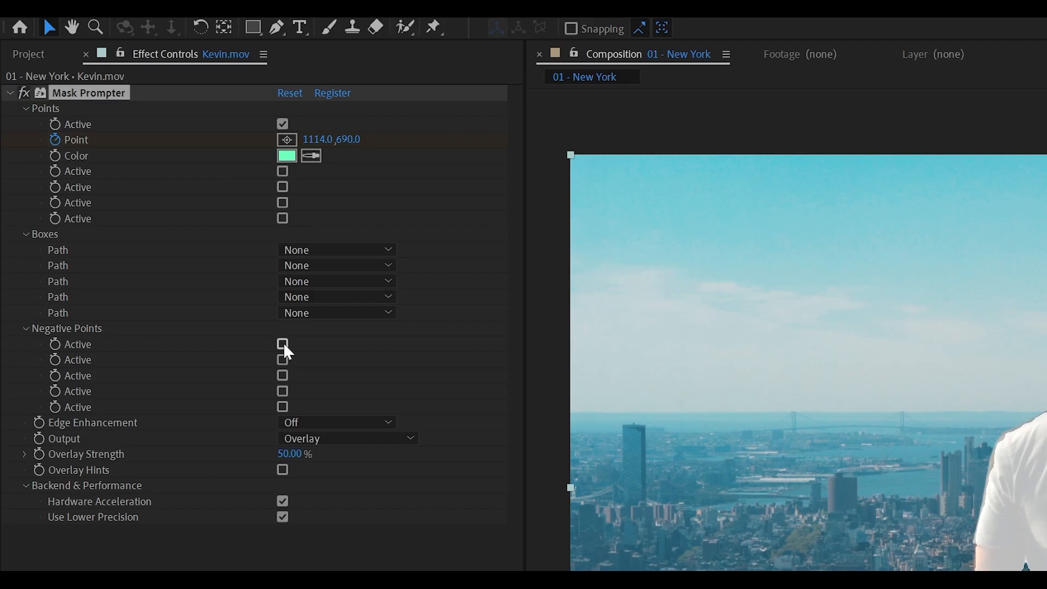
Activate the first negative prompt point for the city background beside the man.
left_click(282, 344)
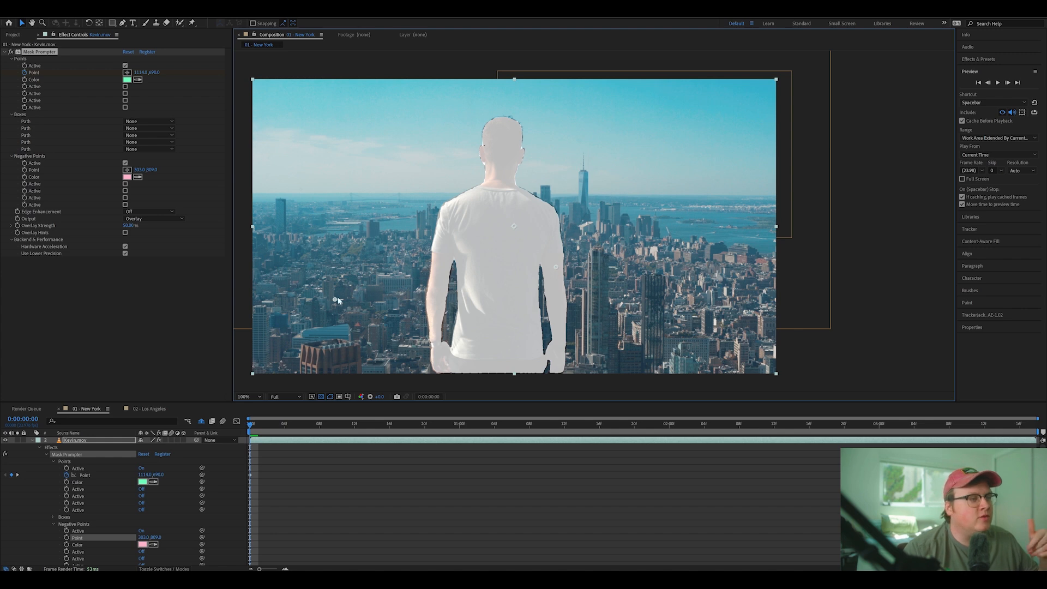
mouse_move(365, 292)
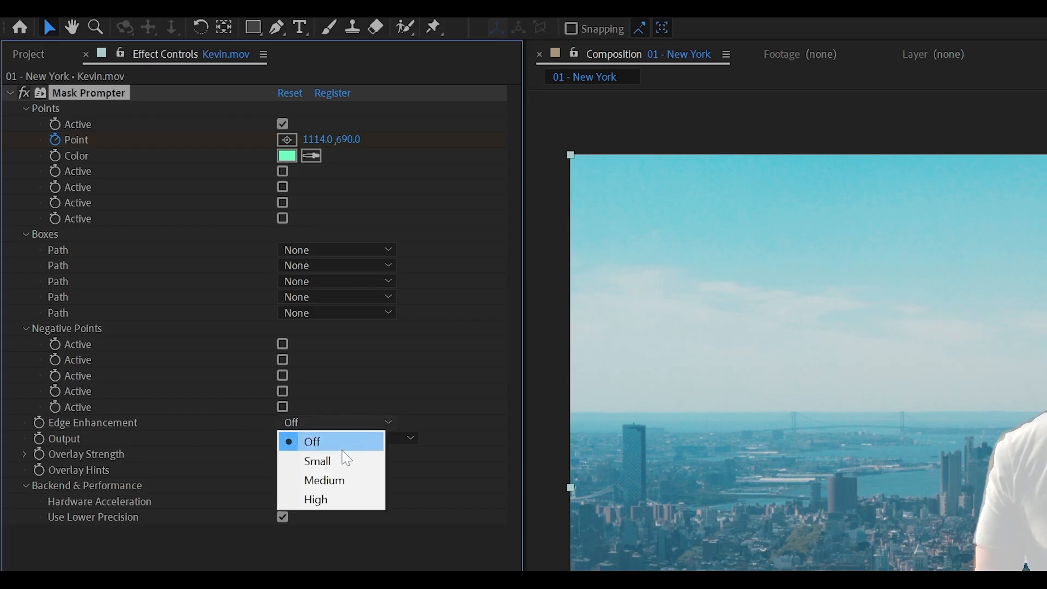
Try Small and High edge enhancement, then settle on Medium.
left_click(317, 460)
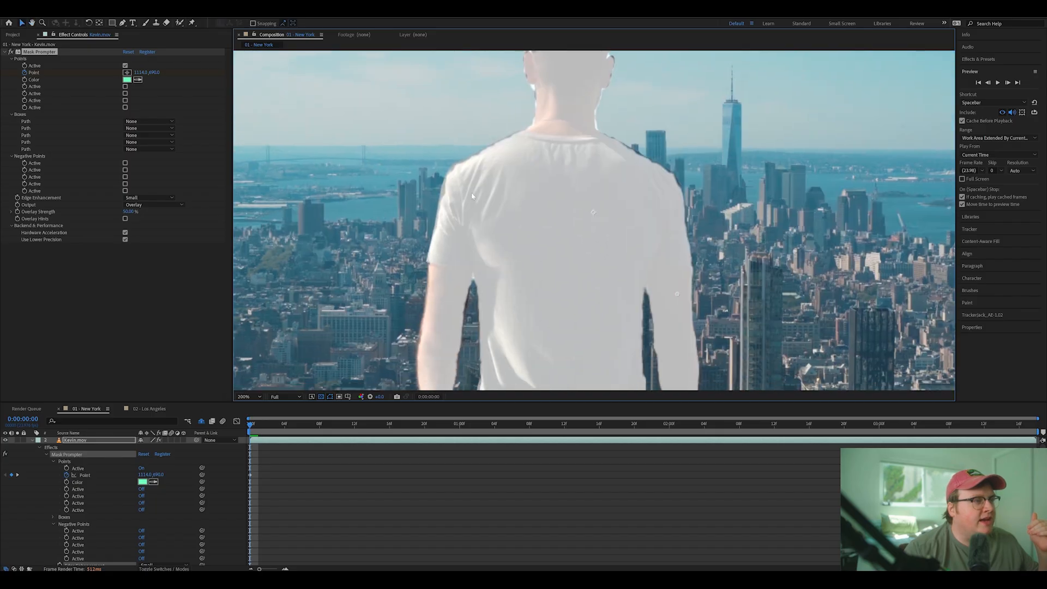
left_click(153, 197)
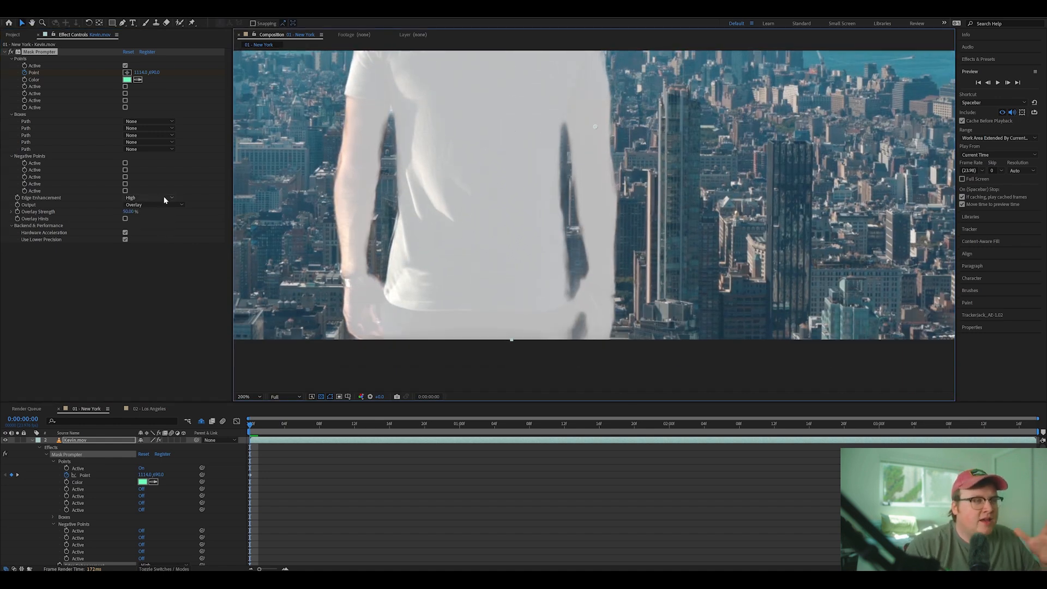
left_click(151, 197)
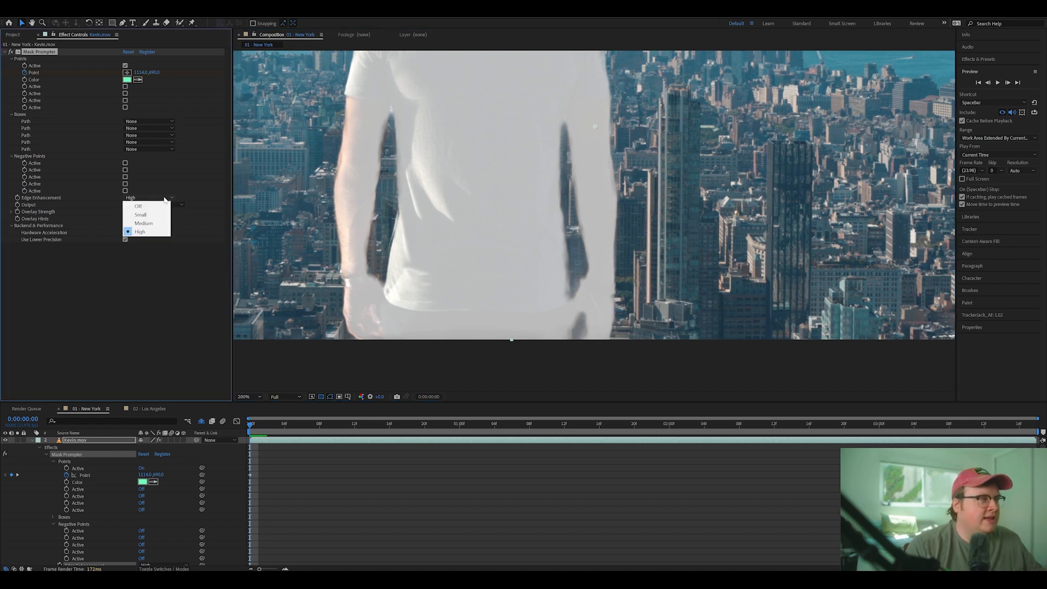
left_click(143, 223)
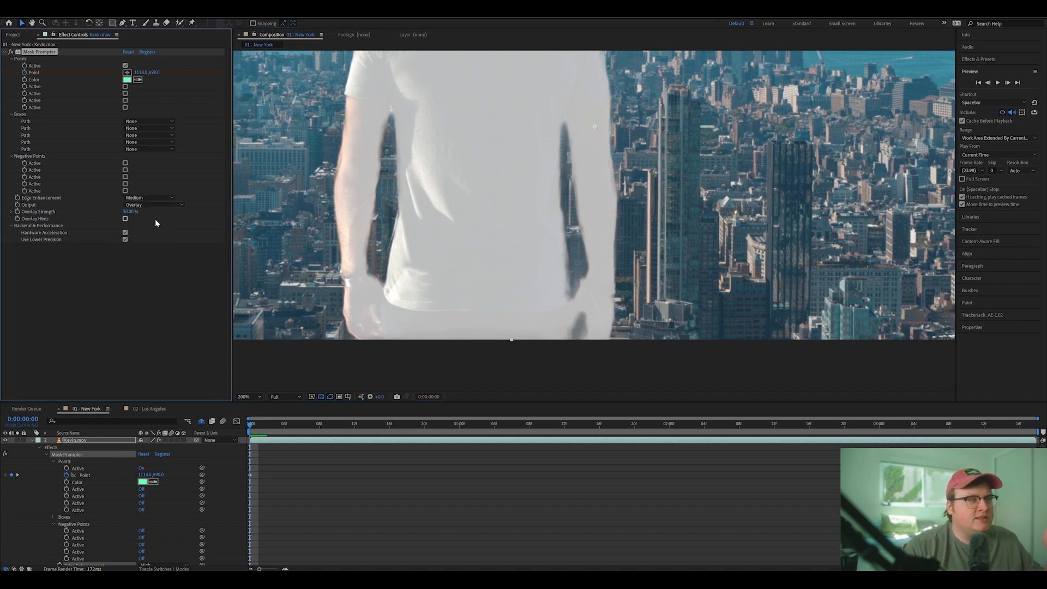
left_click(149, 198)
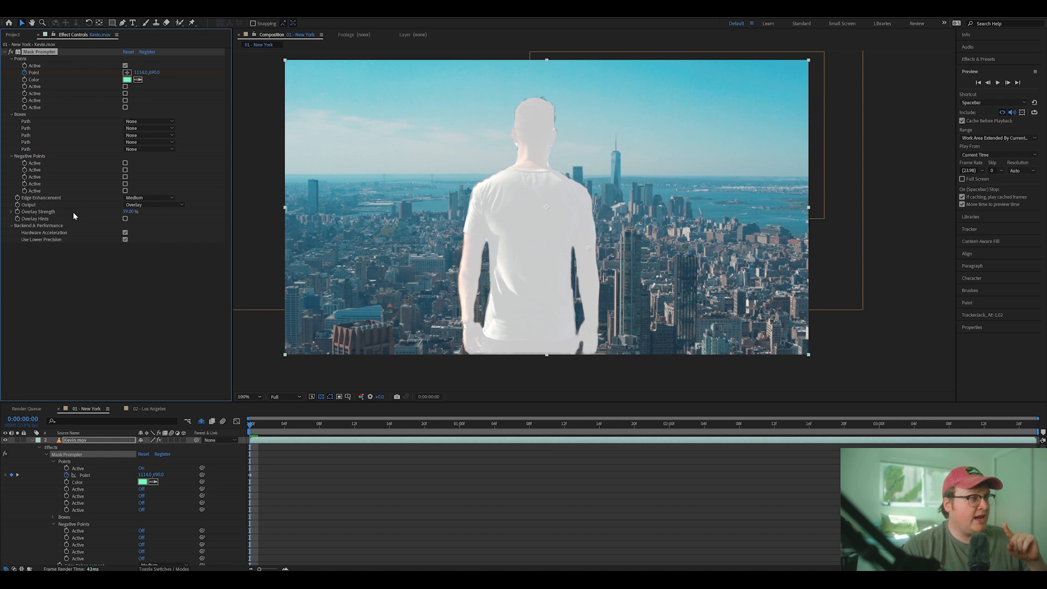
Cycle Mask Prompter's output modes with hints shown and set it to On Transparent.
left_click(154, 203)
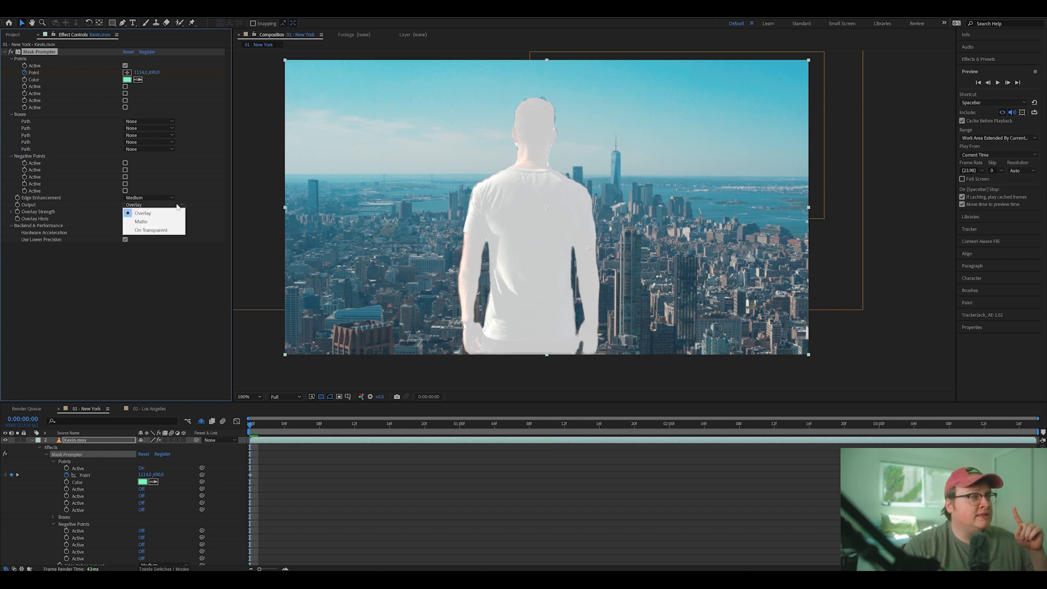
left_click(143, 213)
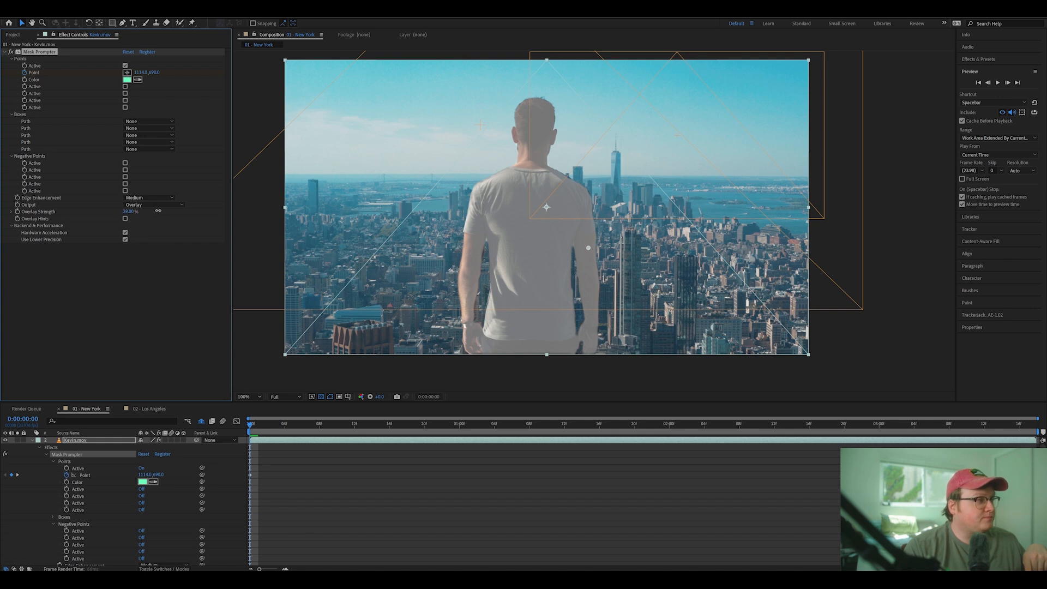
left_click(124, 219)
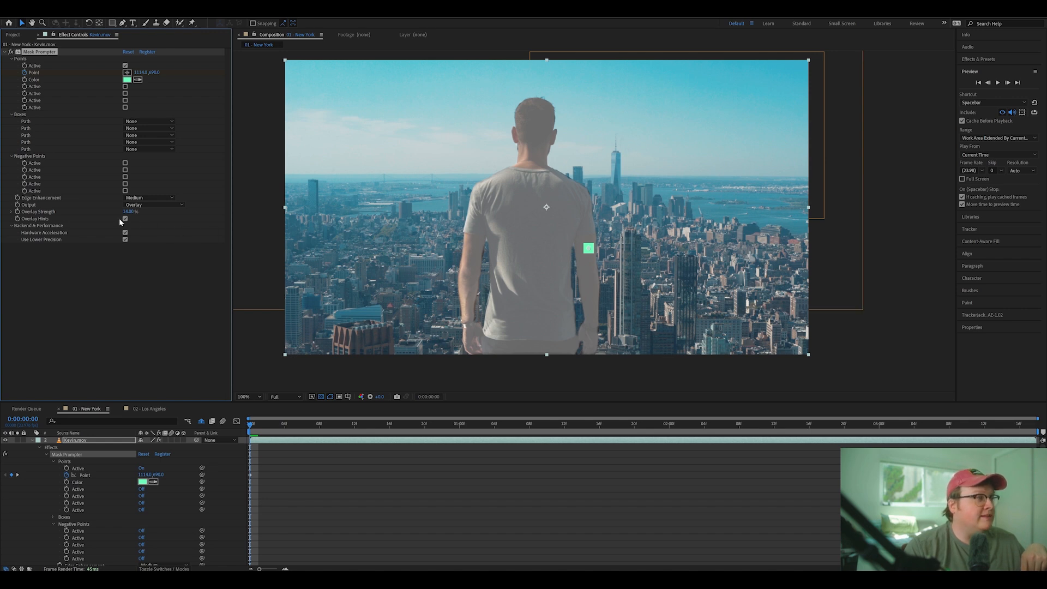
left_click(153, 204)
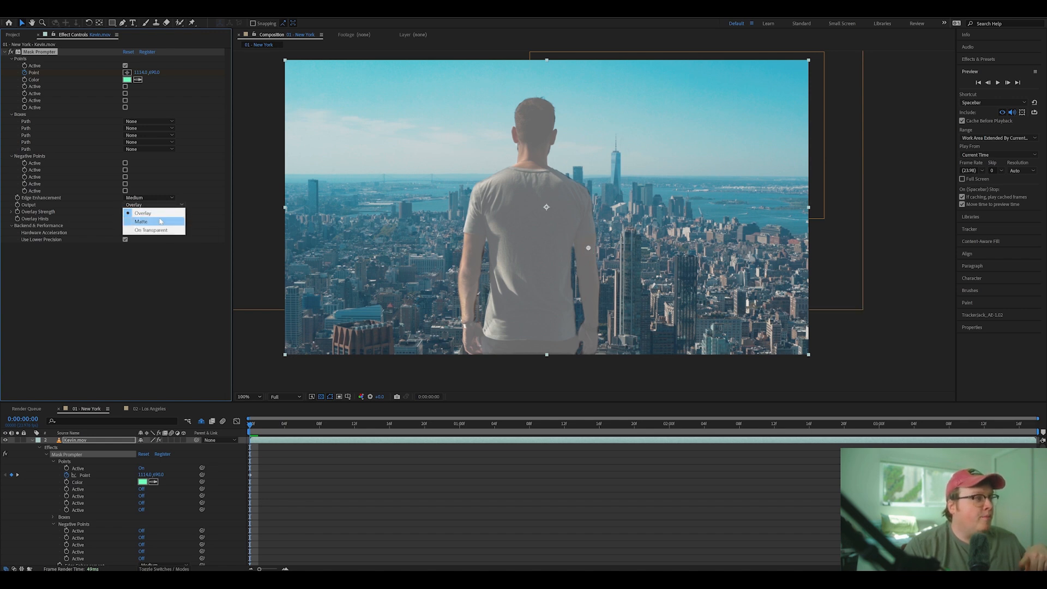
left_click(141, 221)
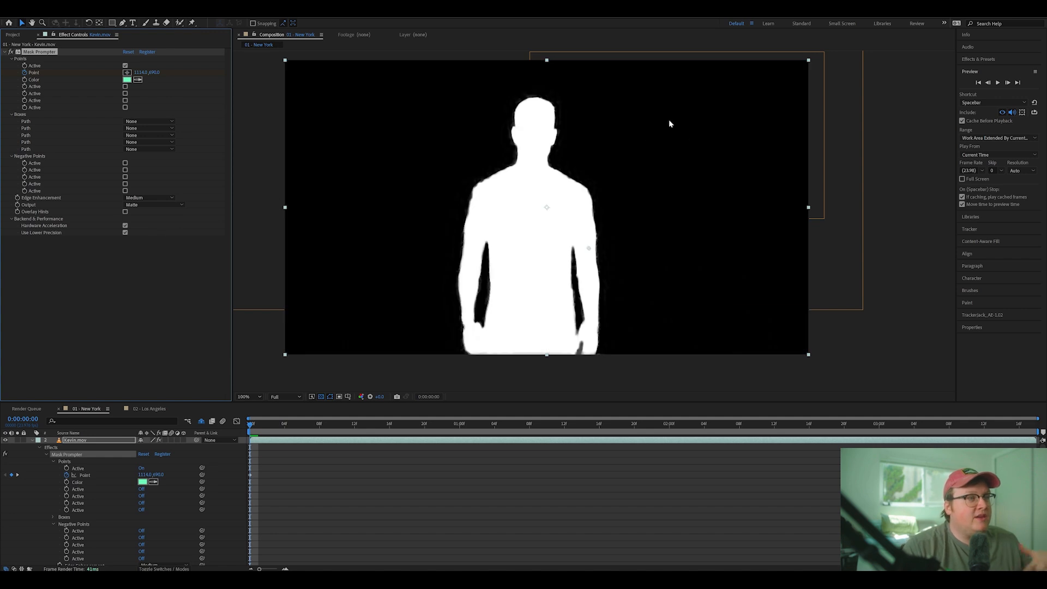
left_click(153, 204)
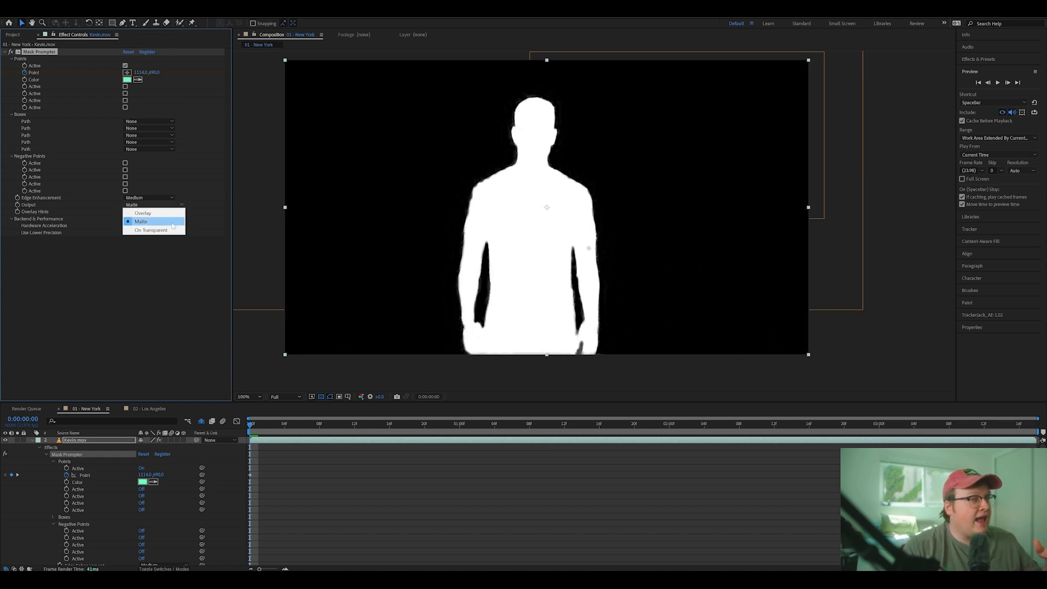
left_click(152, 230)
type("key cle")
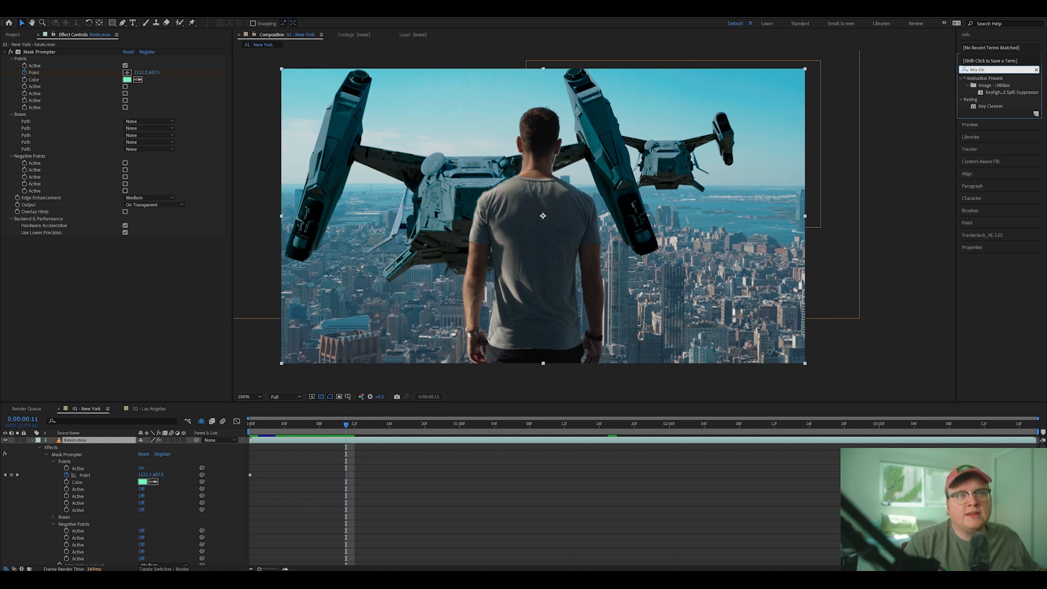
Apply Key Cleaner to Kevin.mov and check the edges around the man's head.
double_click(991, 105)
type("refine h")
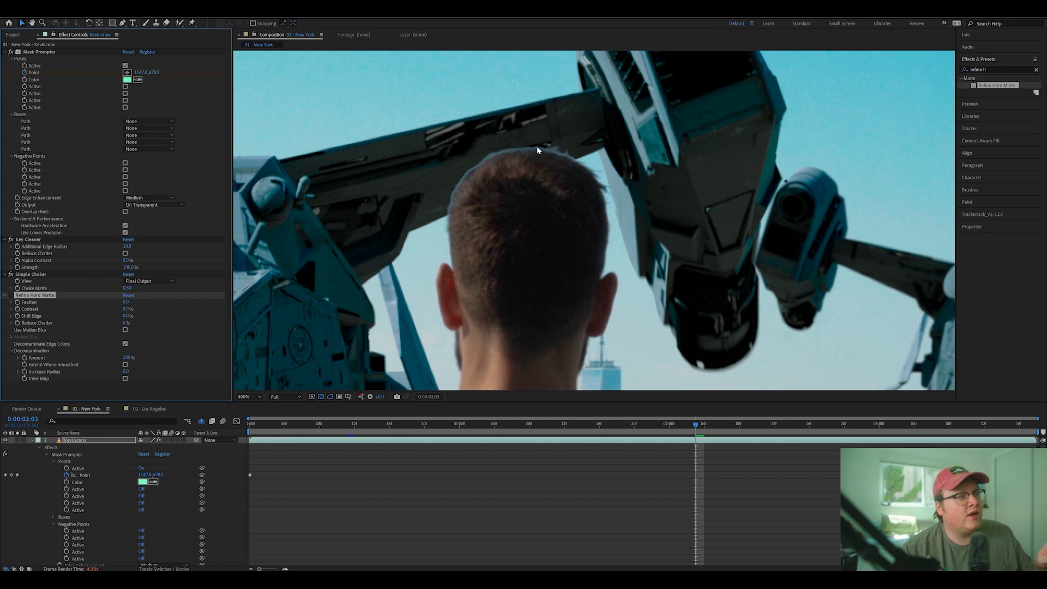
mouse_move(563, 158)
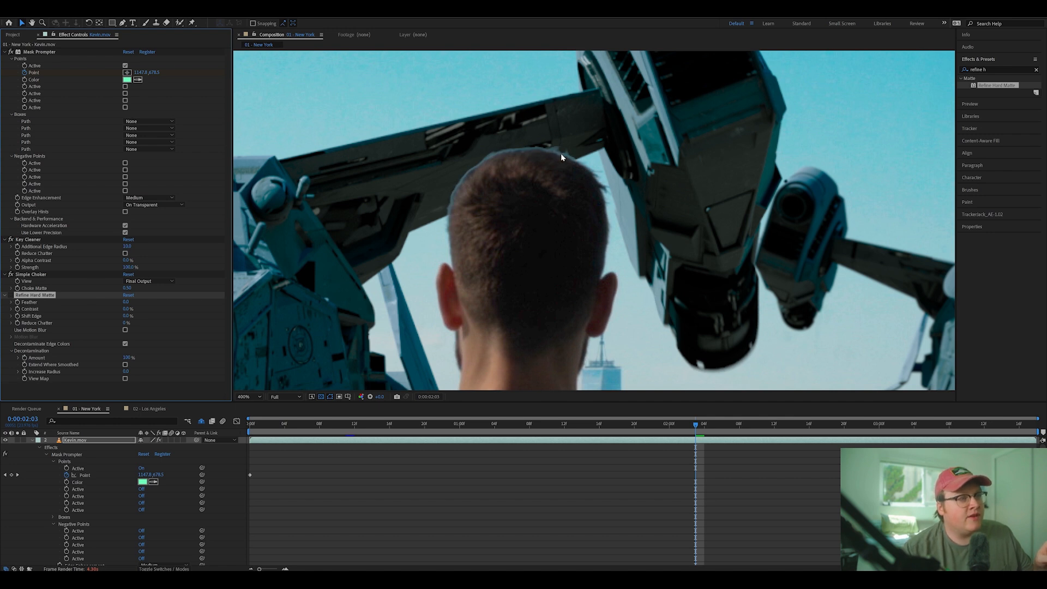
mouse_move(12, 298)
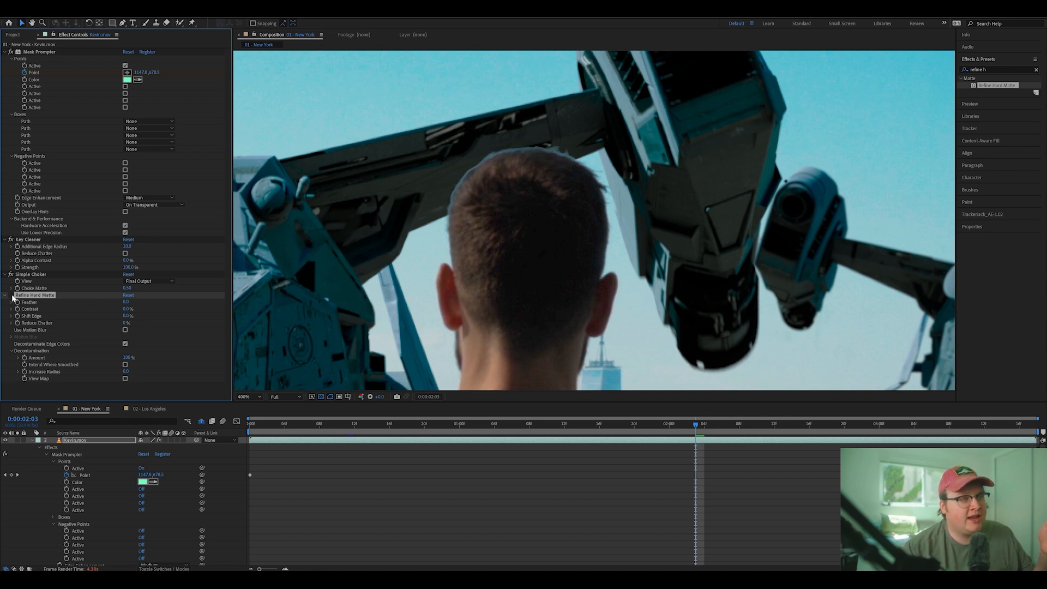
left_click(252, 396)
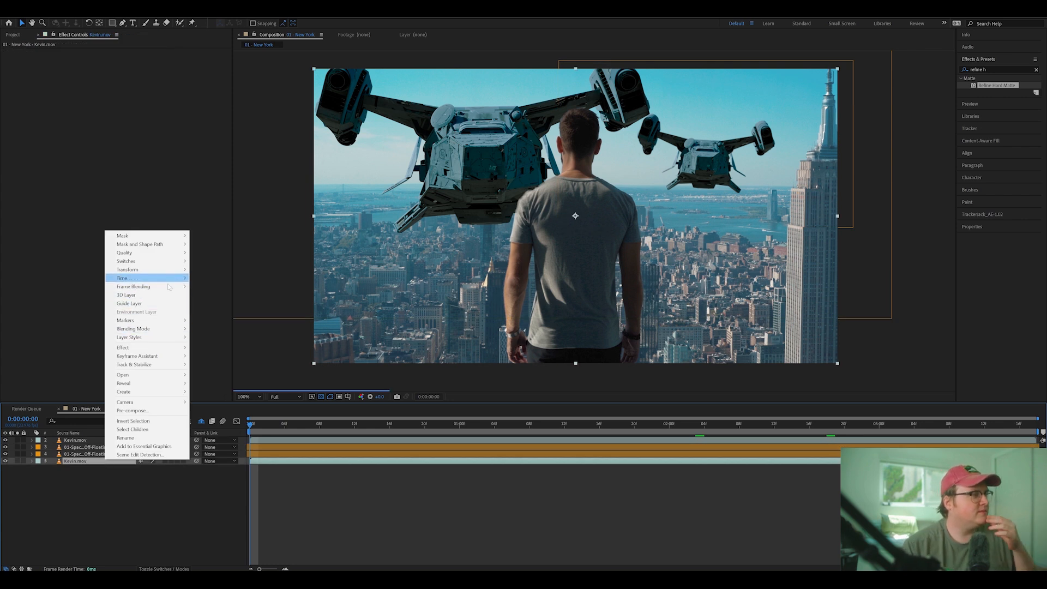
mouse_move(132, 410)
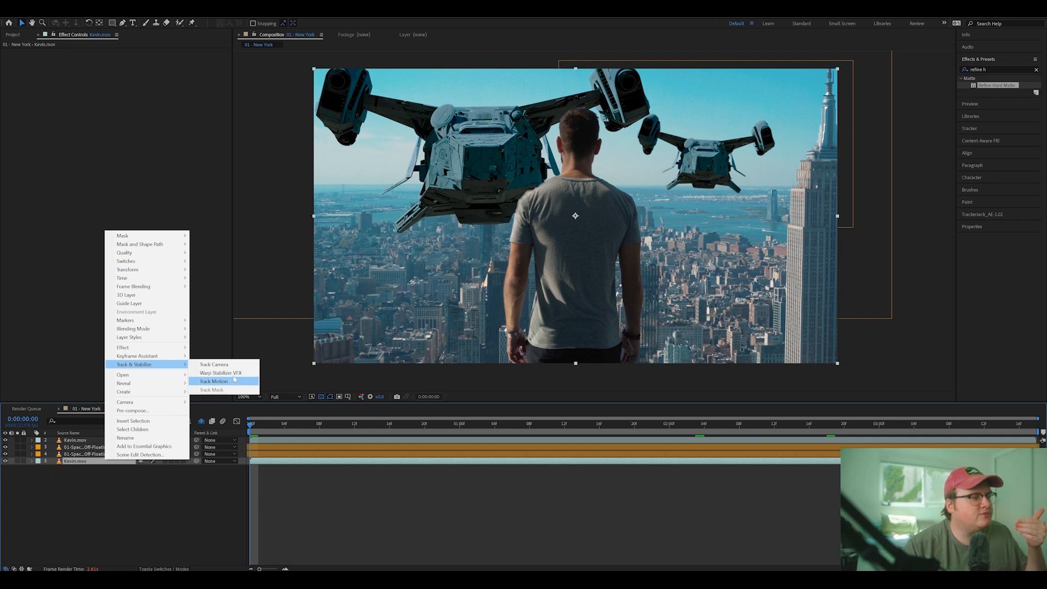
Run Track Camera on the footage and create Track Solid 1 and a 3D Tracker Camera.
left_click(213, 365)
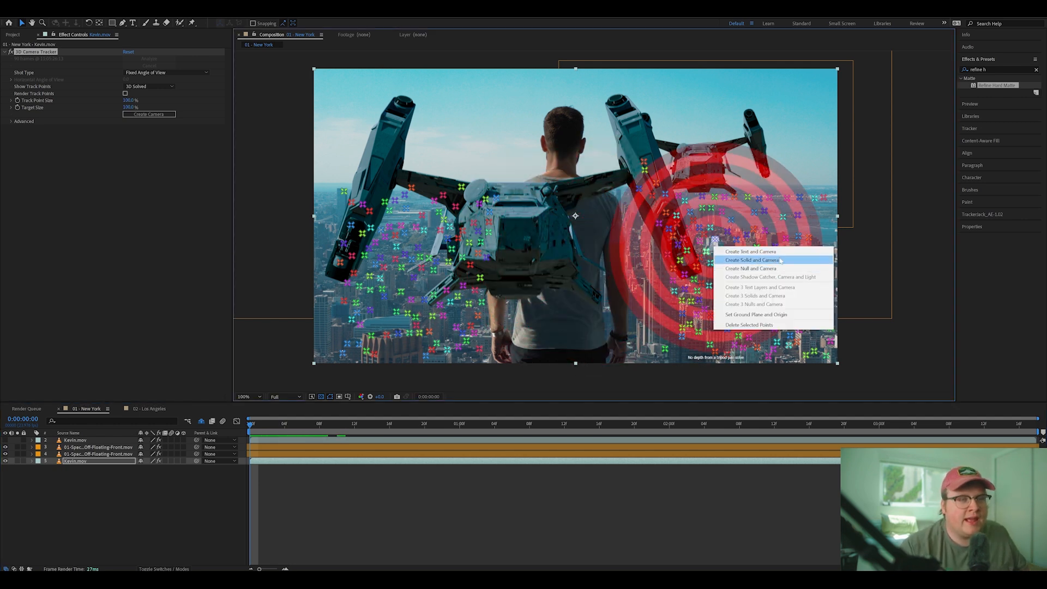
left_click(753, 259)
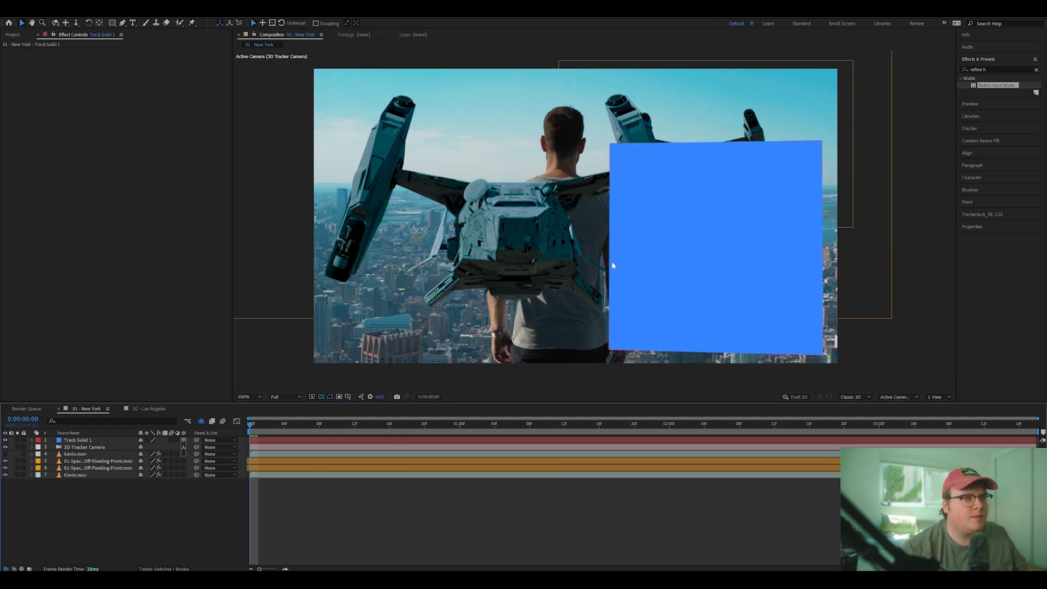
Check the spaceship layer's color effects and hide the blue Track Solid 1.
left_click(97, 460)
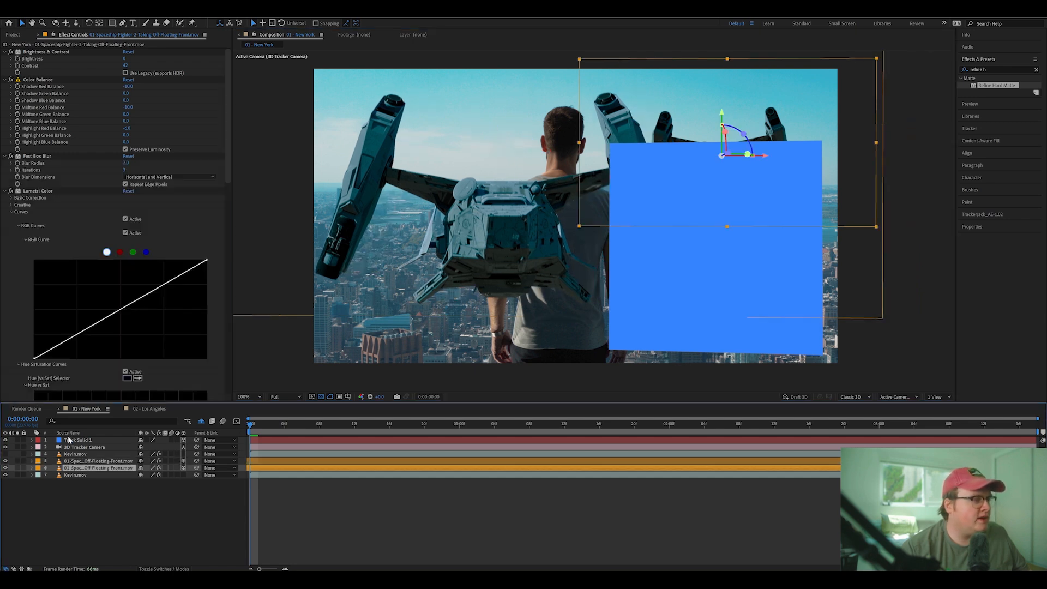
left_click(76, 439)
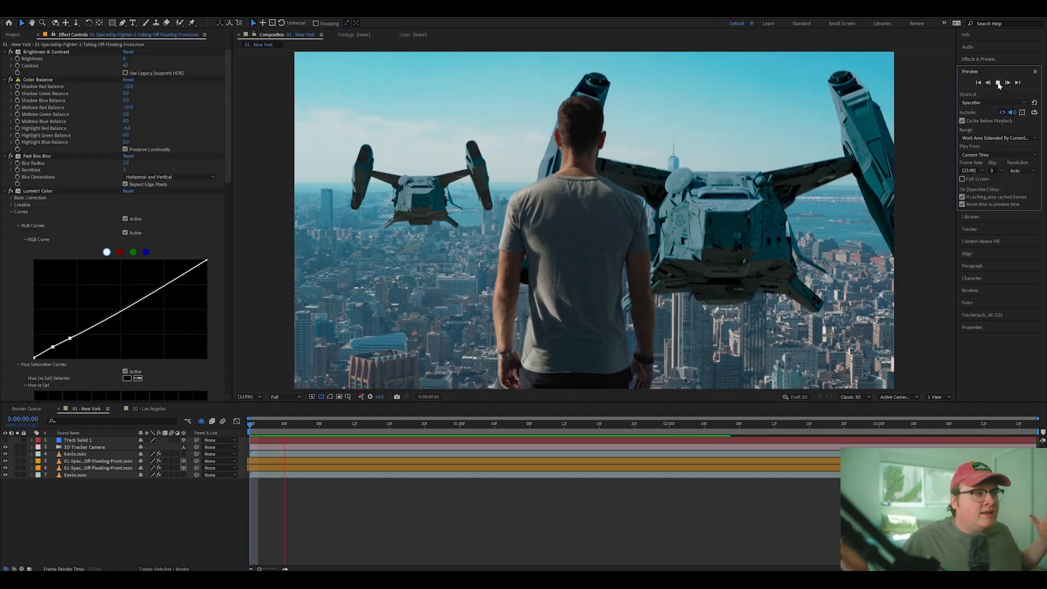
left_click(998, 82)
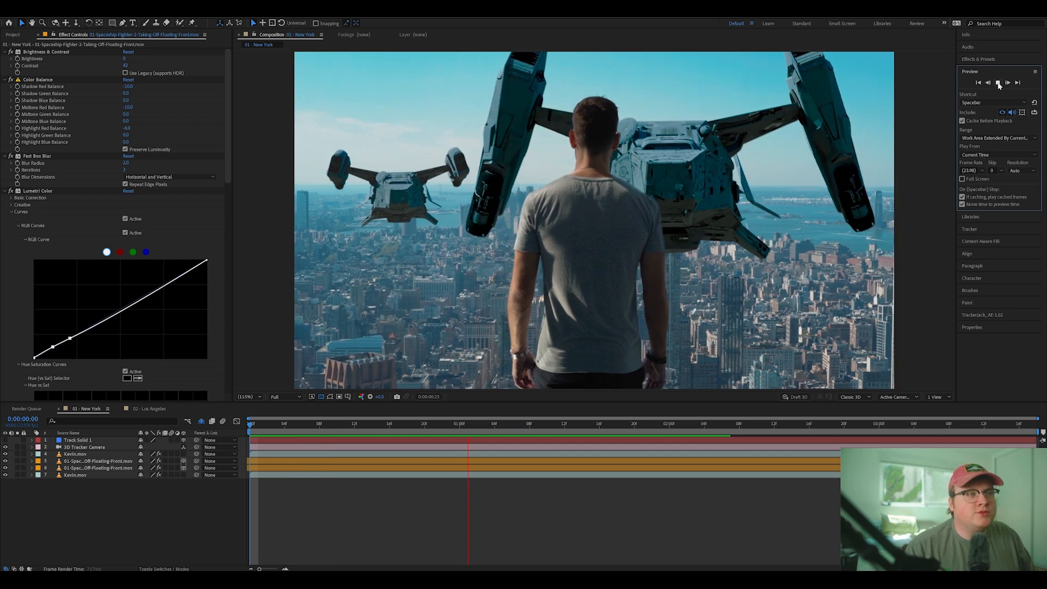
left_click(998, 82)
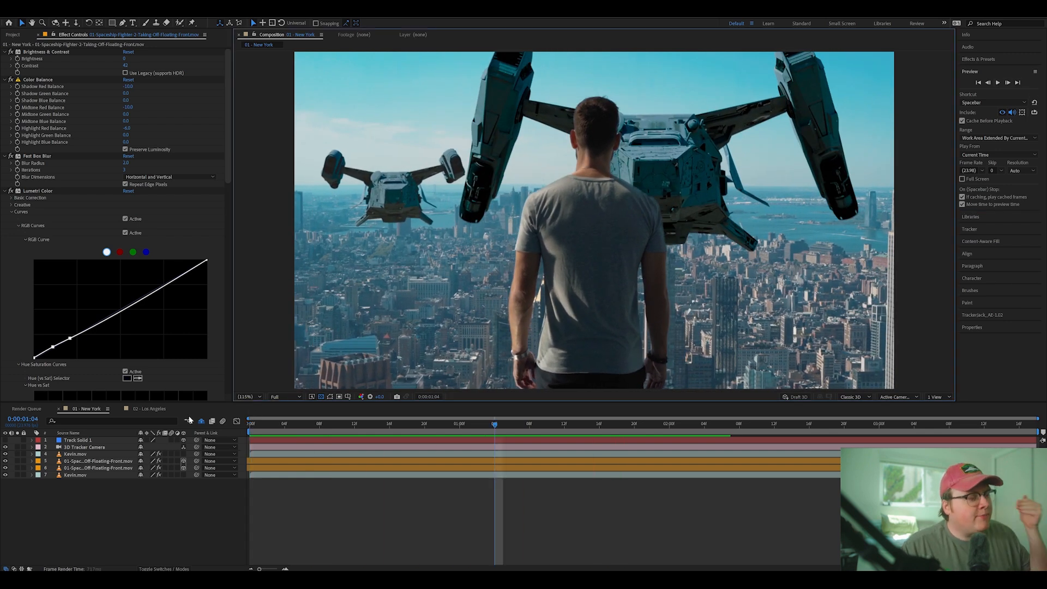
left_click(148, 408)
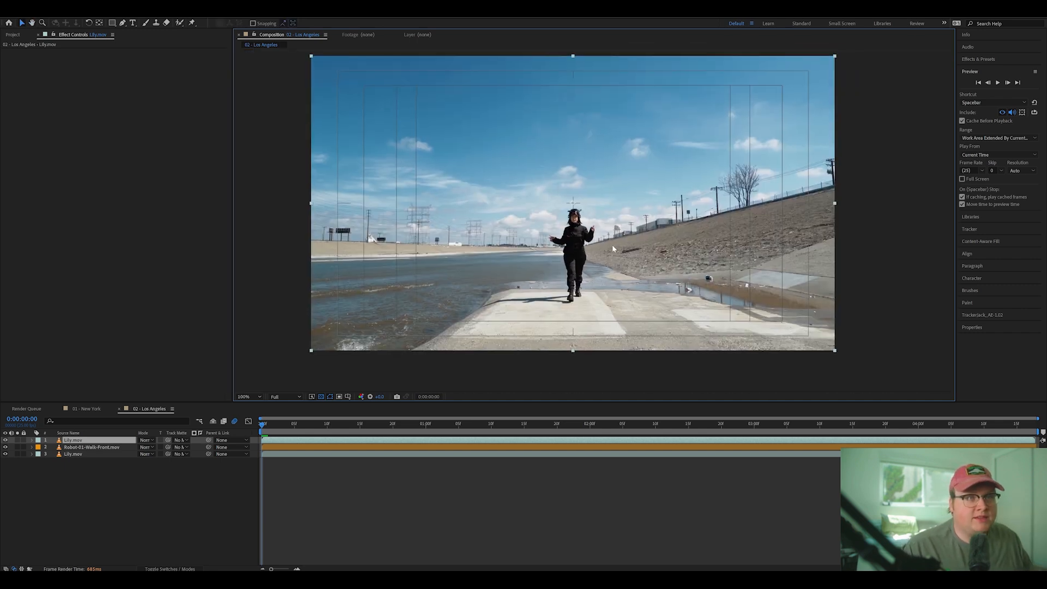
mouse_move(974, 254)
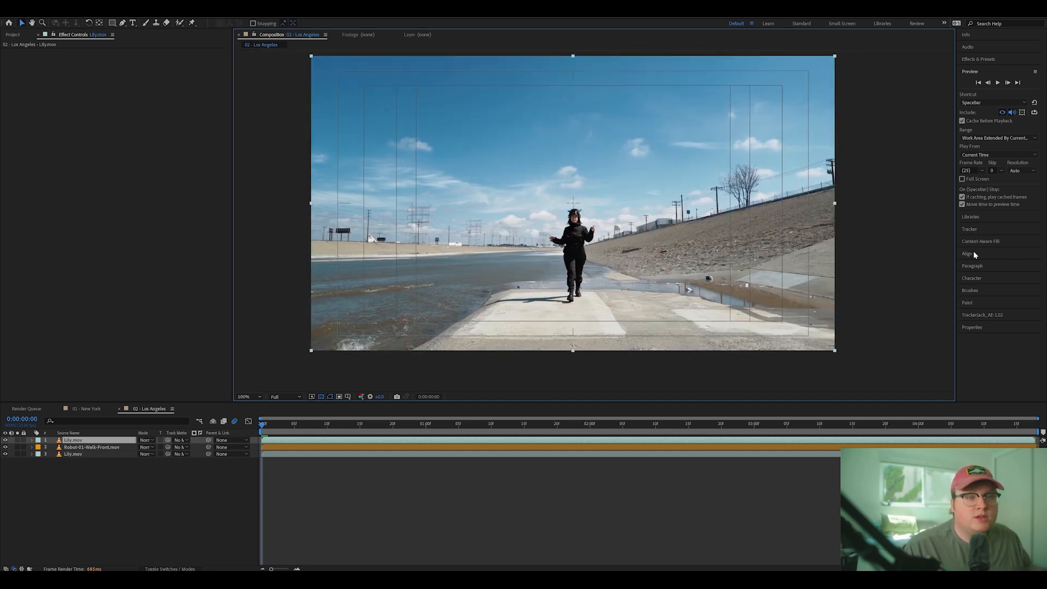
Turn off the safe-area guides and apply Mask Prompter to the Lily.mov clip.
left_click(348, 396)
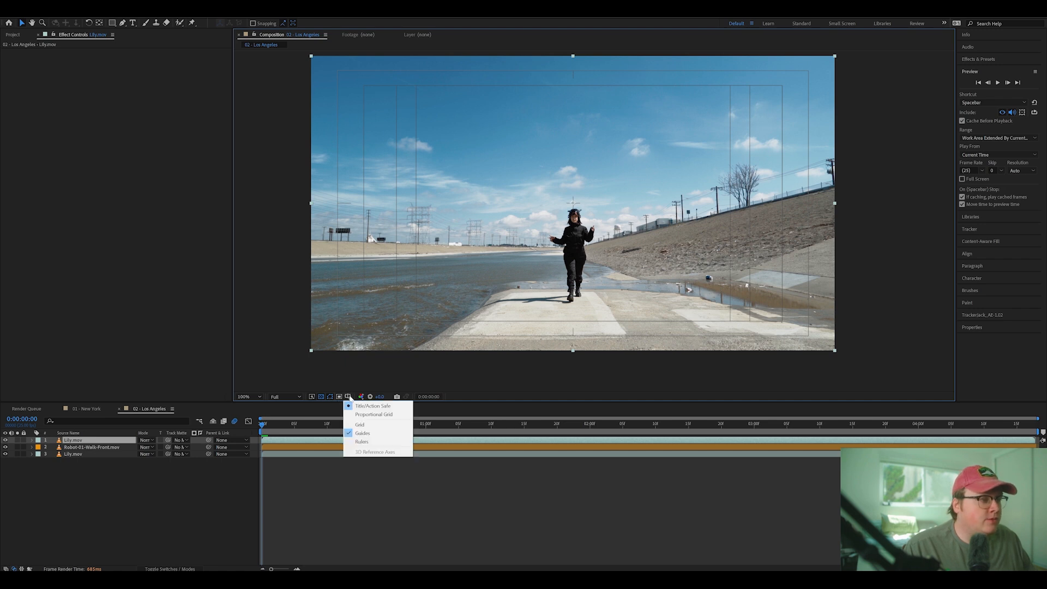
left_click(979, 58)
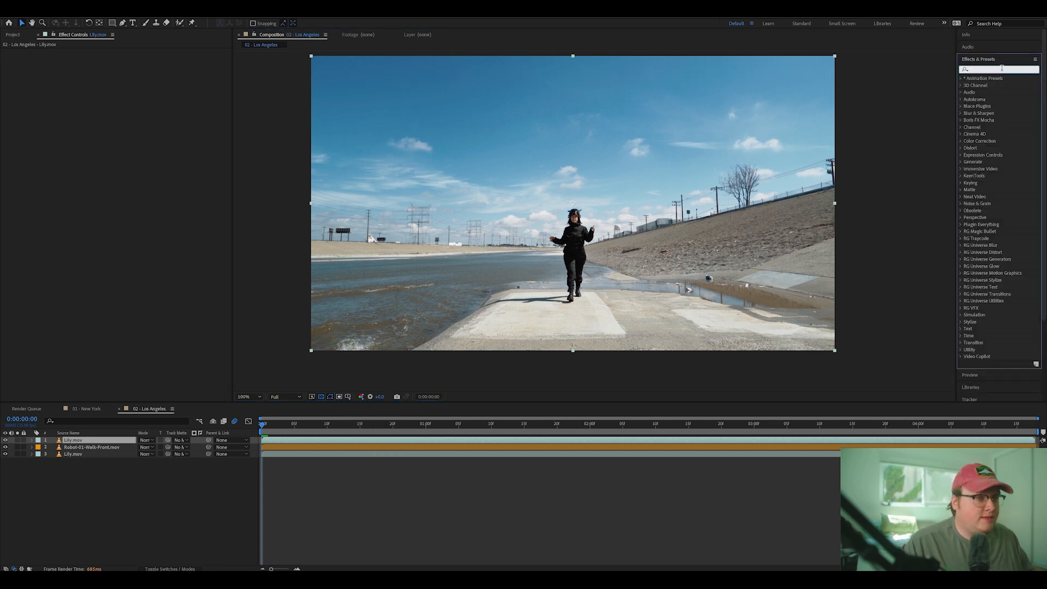
type("mask")
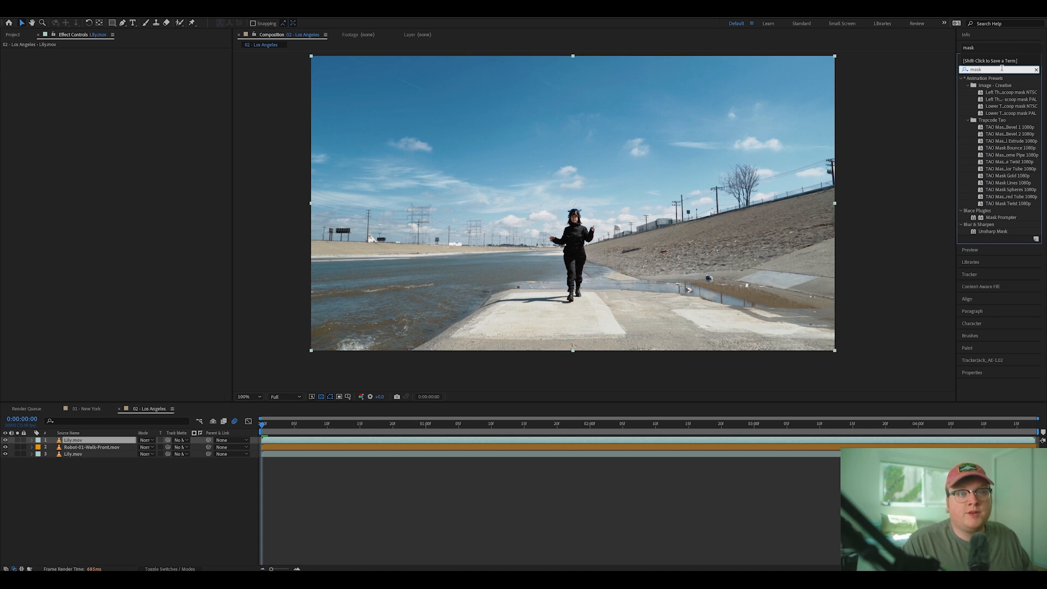
left_click(1001, 217)
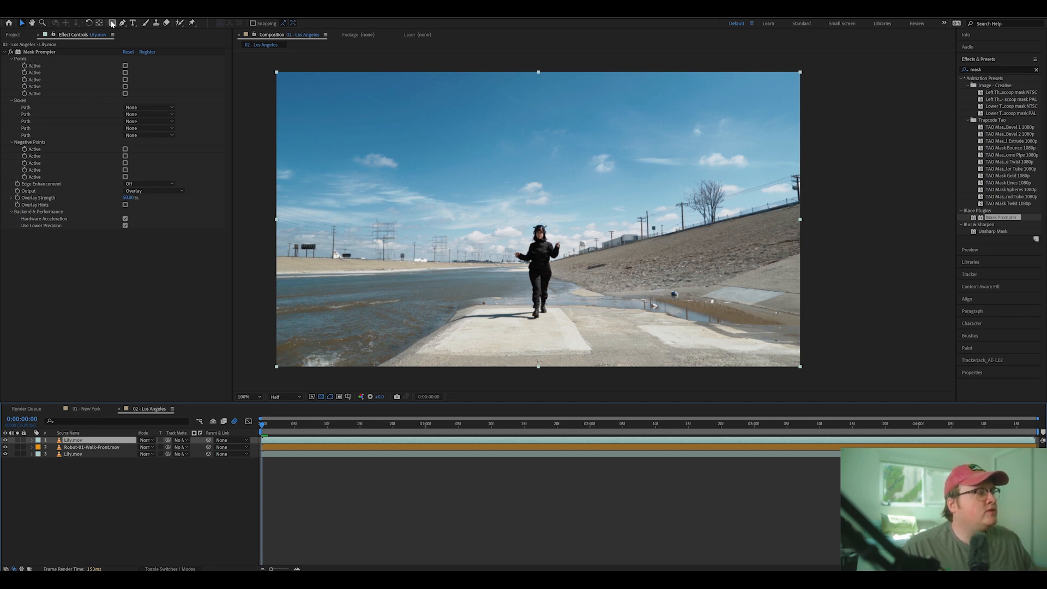
Draw a rectangular Mask 1 around the woman with the Rectangle Tool.
left_click(111, 23)
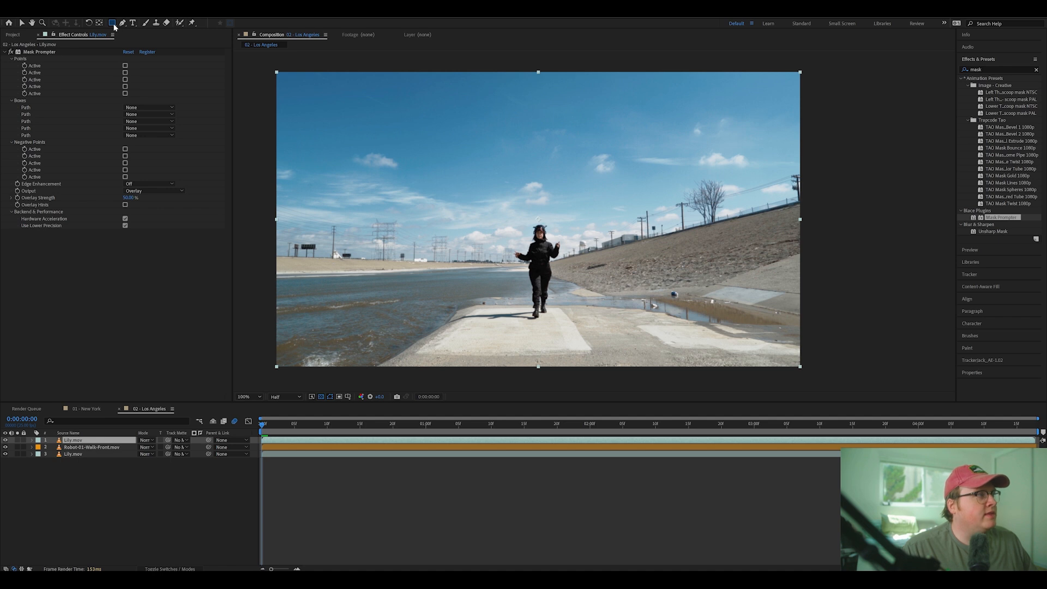
mouse_move(112, 23)
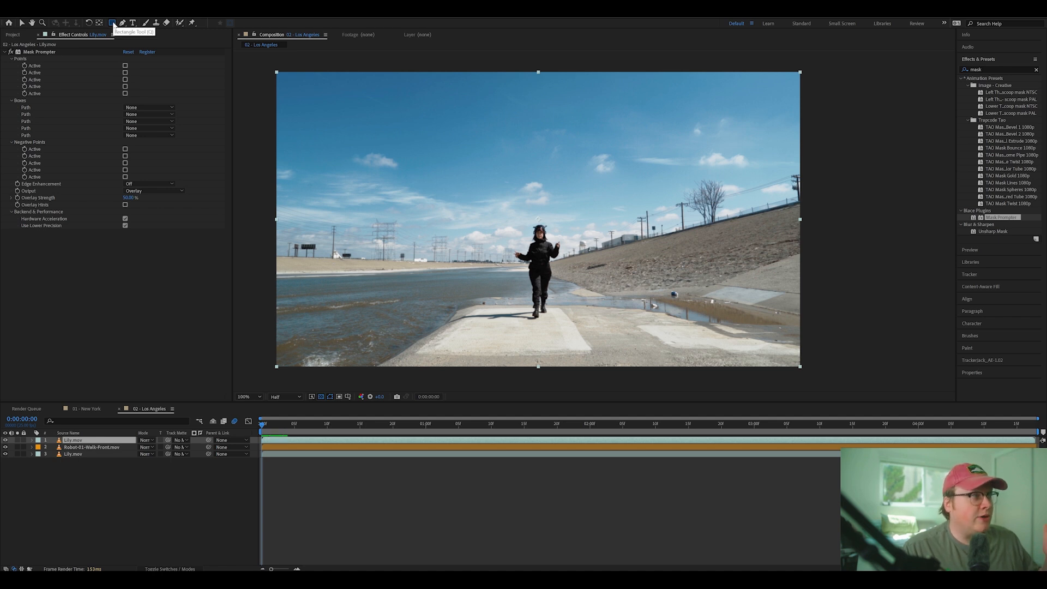
left_click(112, 22)
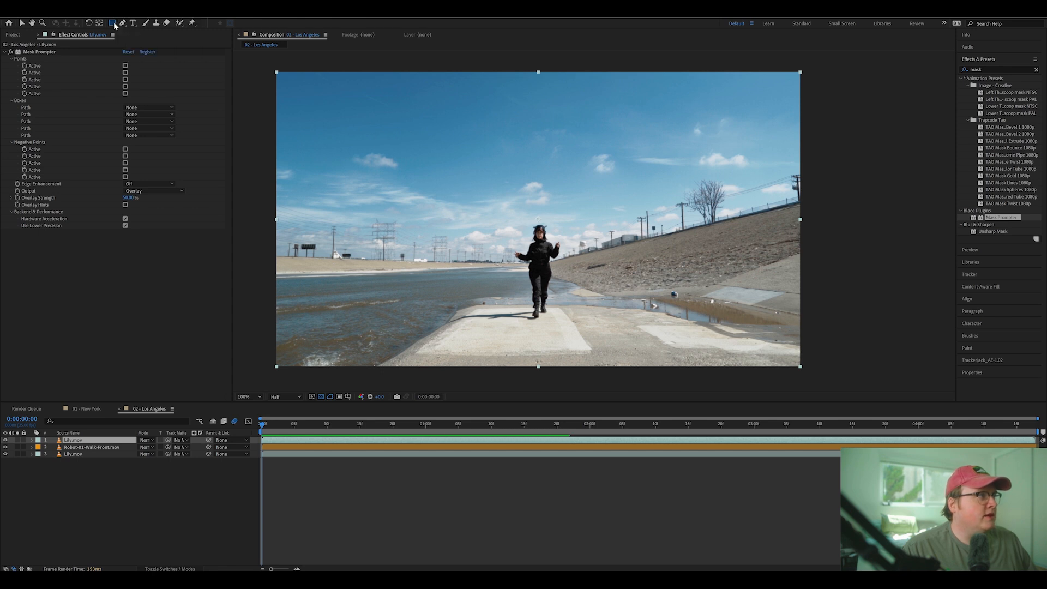
left_click(112, 23)
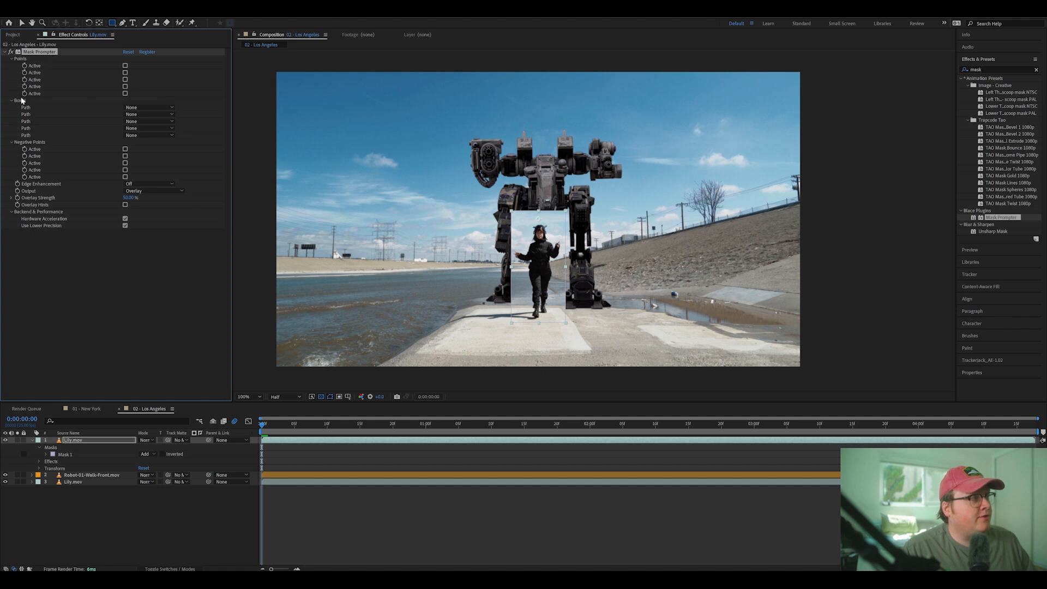
mouse_move(29, 110)
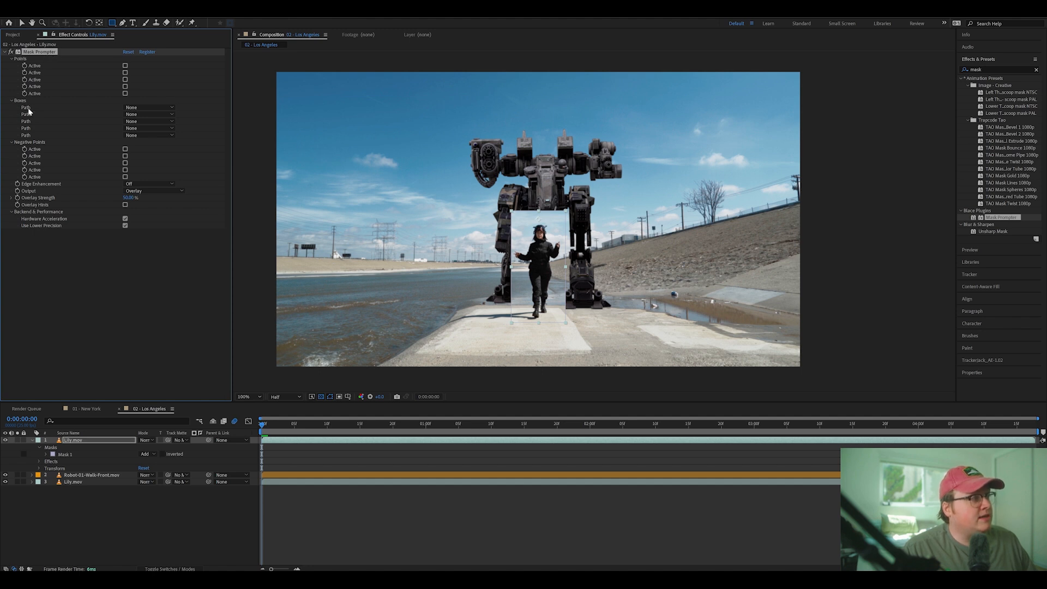
Set Mask Prompter's Boxes path to Mask 1 so her silhouette is isolated.
left_click(150, 107)
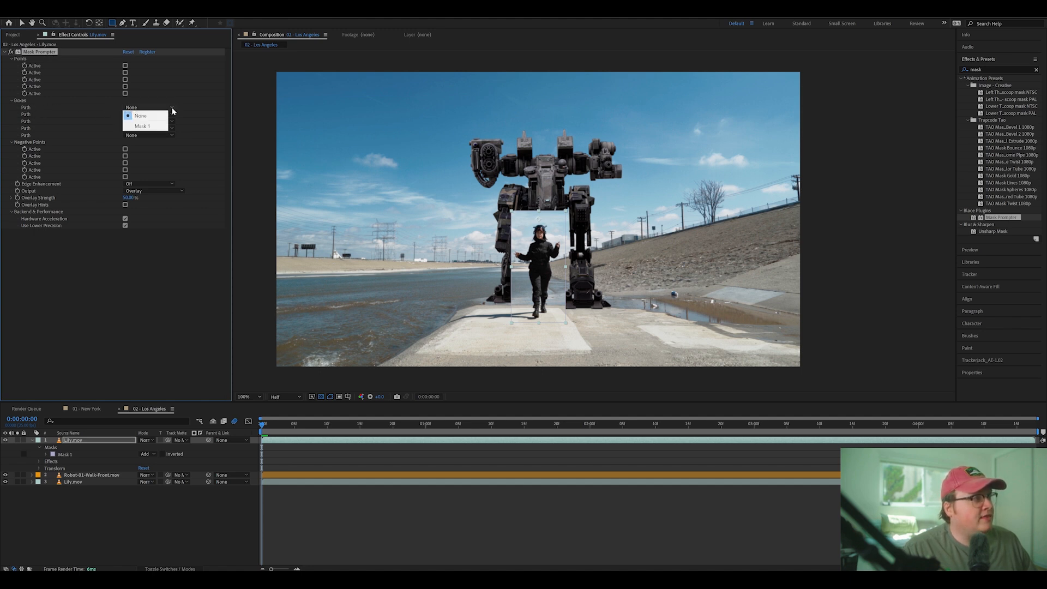
left_click(144, 126)
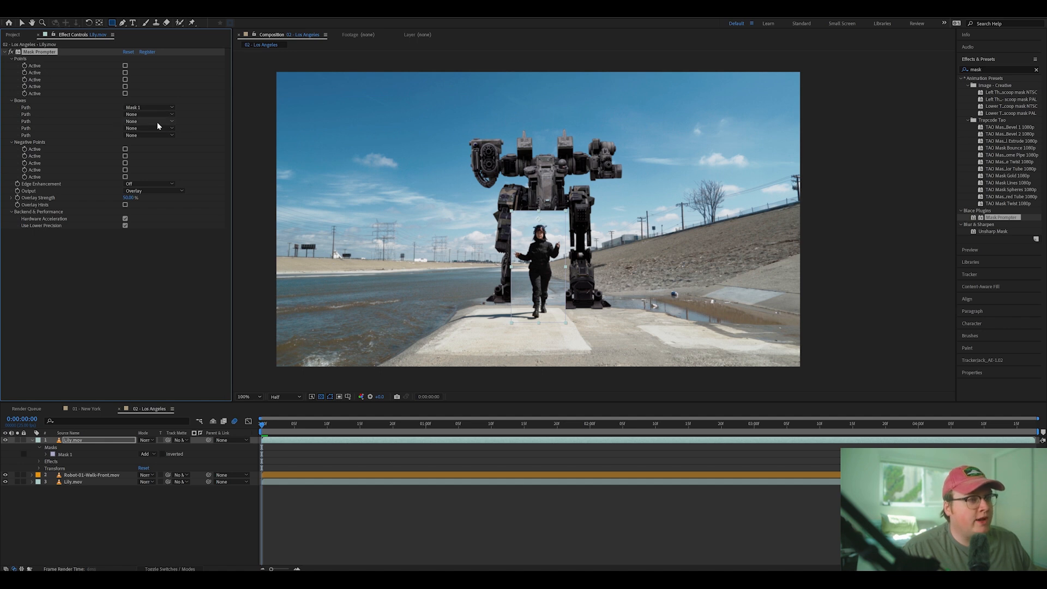
left_click(281, 396)
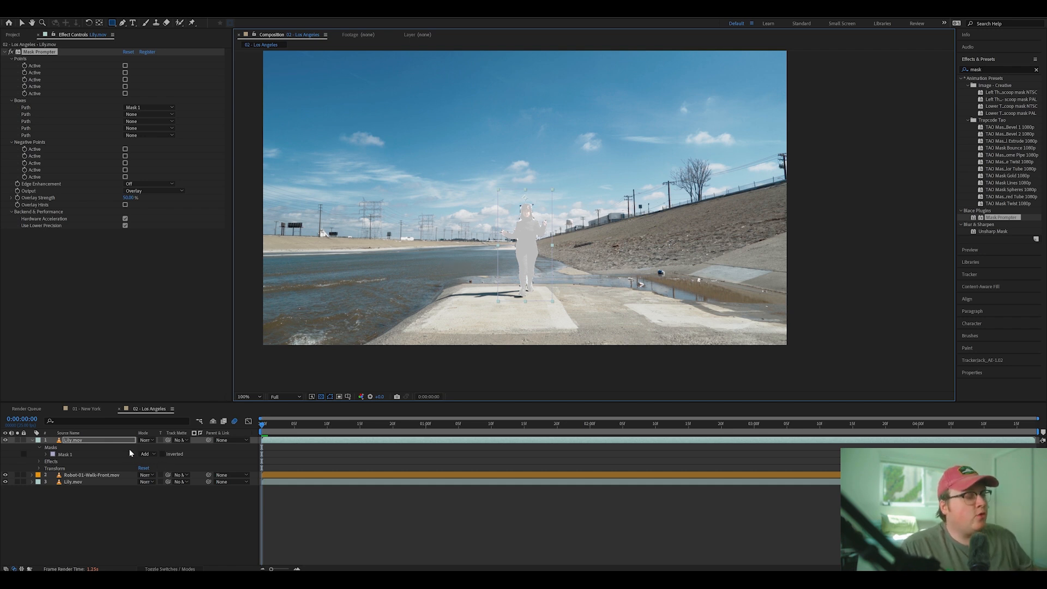
Keyframe Mask 1's path at several frames so the box follows the walking woman.
left_click(46, 454)
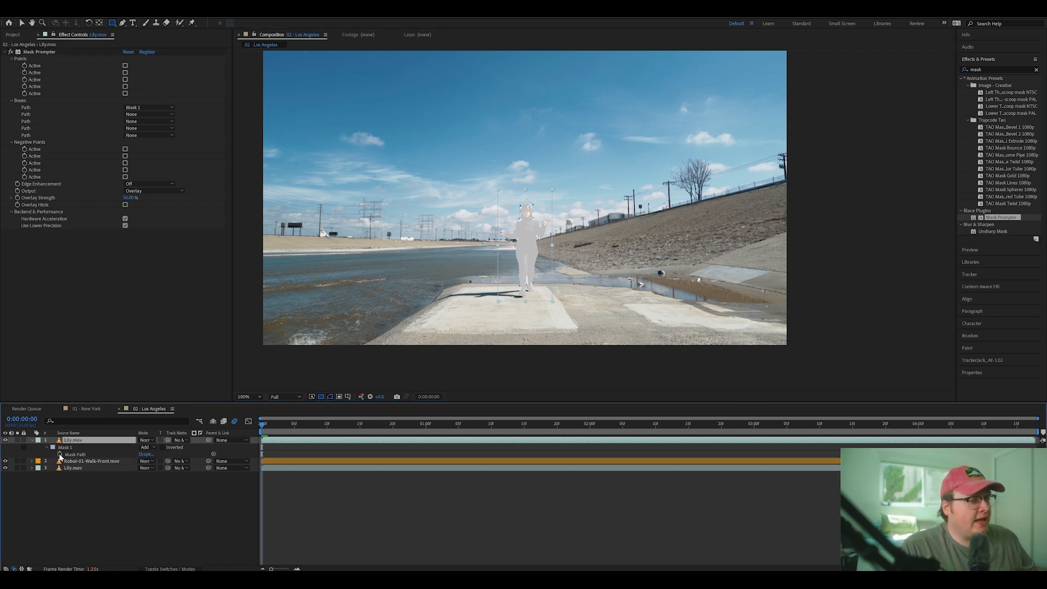
mouse_move(59, 455)
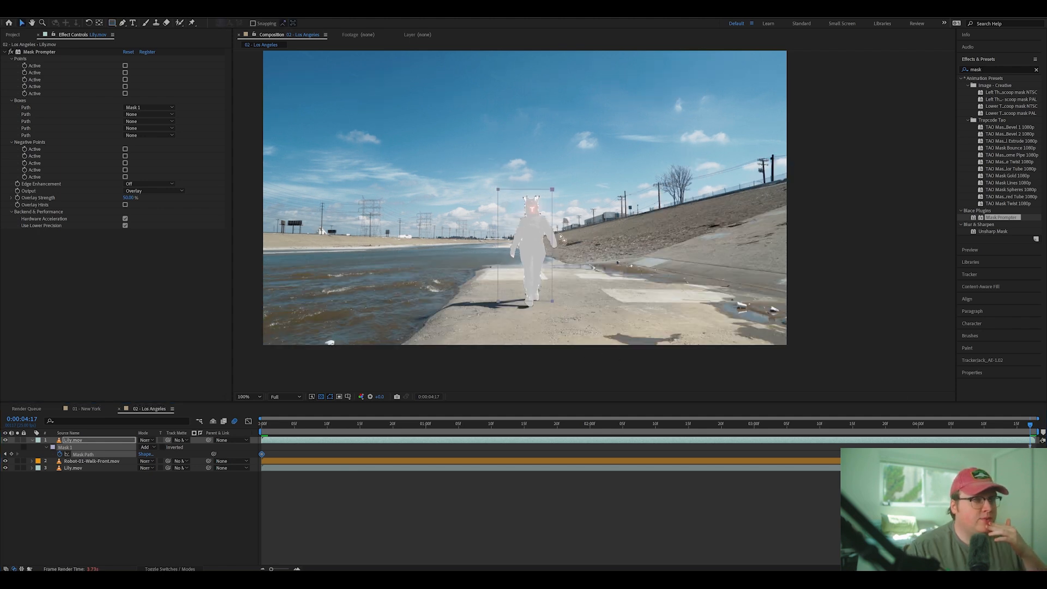
mouse_move(539, 221)
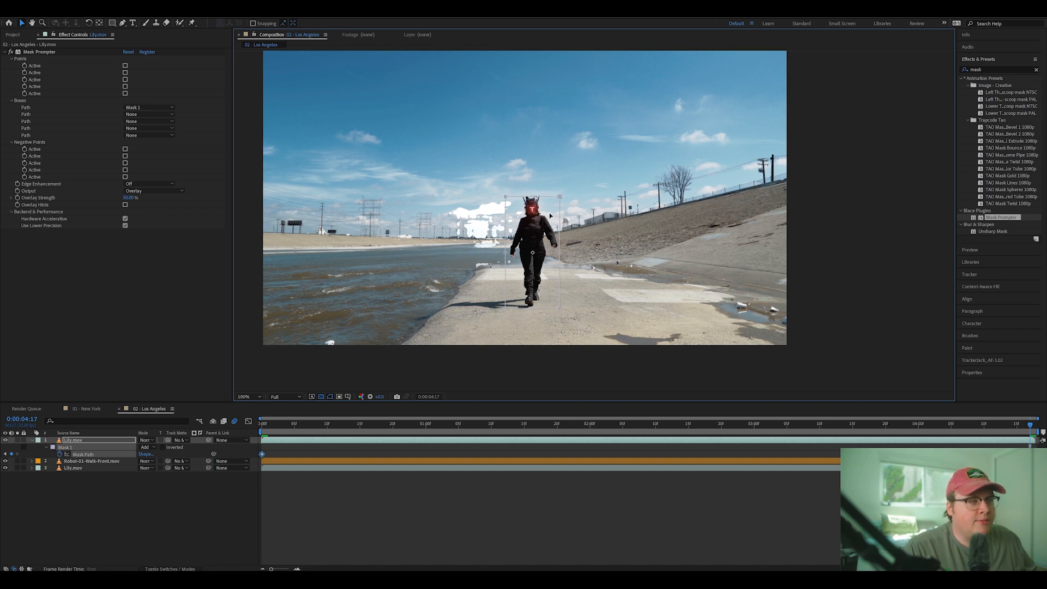
left_click(655, 423)
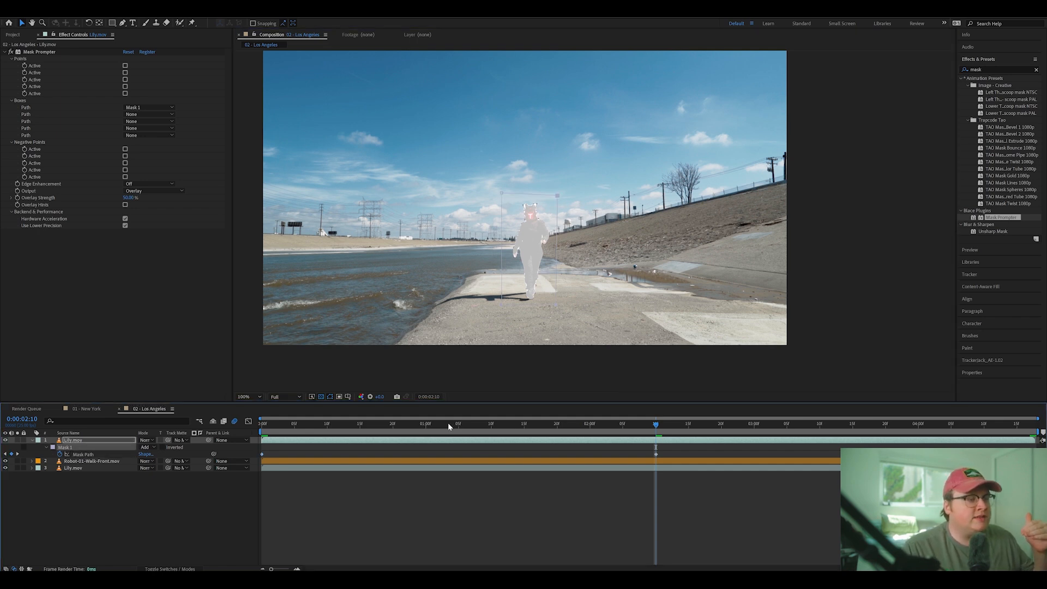
left_click(445, 423)
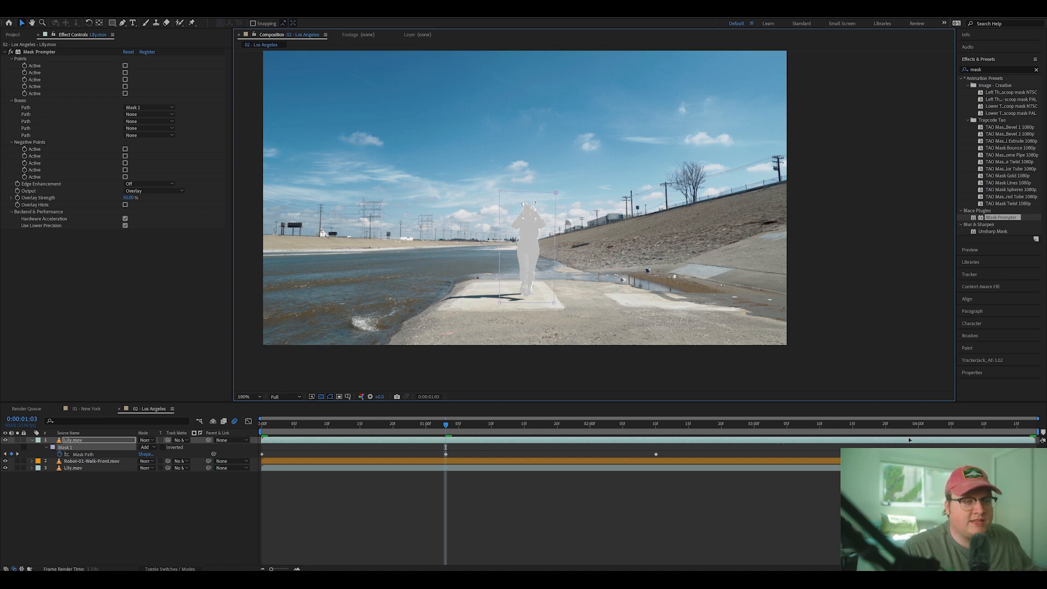
left_click(858, 423)
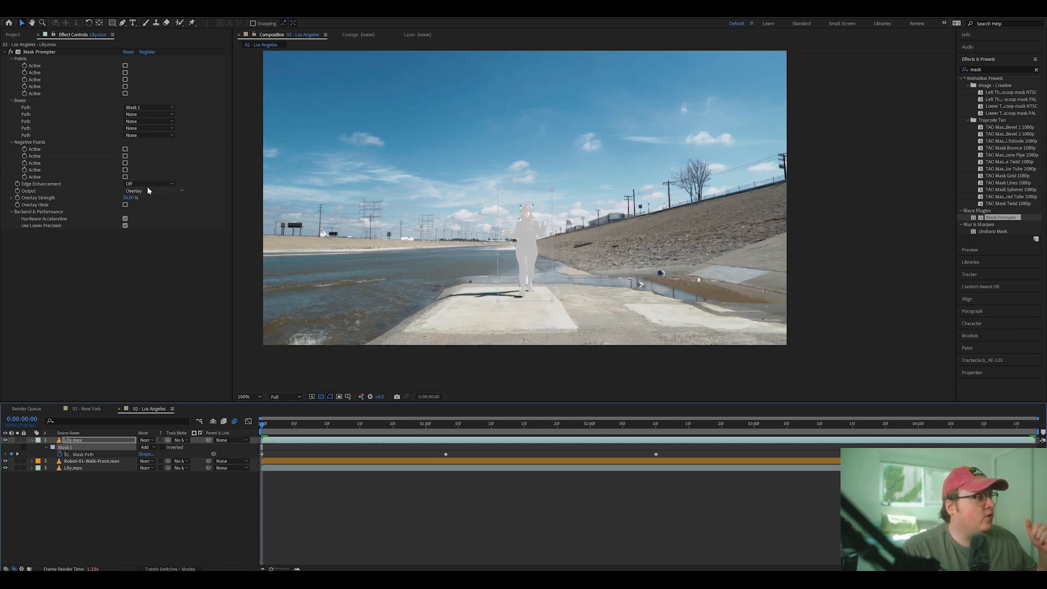
Set Edge Enhancement to Small and Output to On Transparent for the woman's cut-out.
left_click(150, 183)
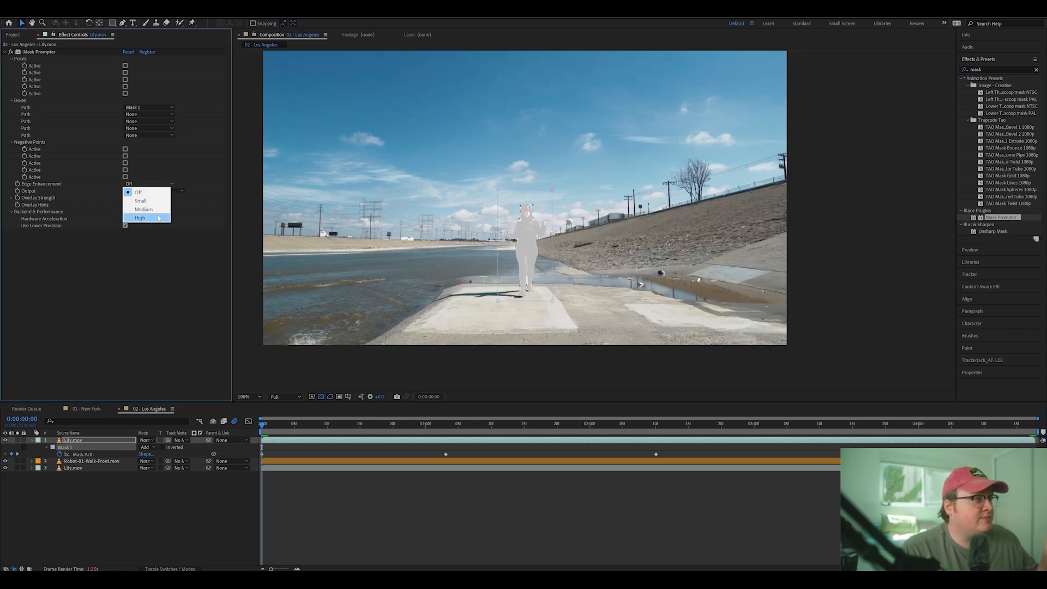
left_click(141, 217)
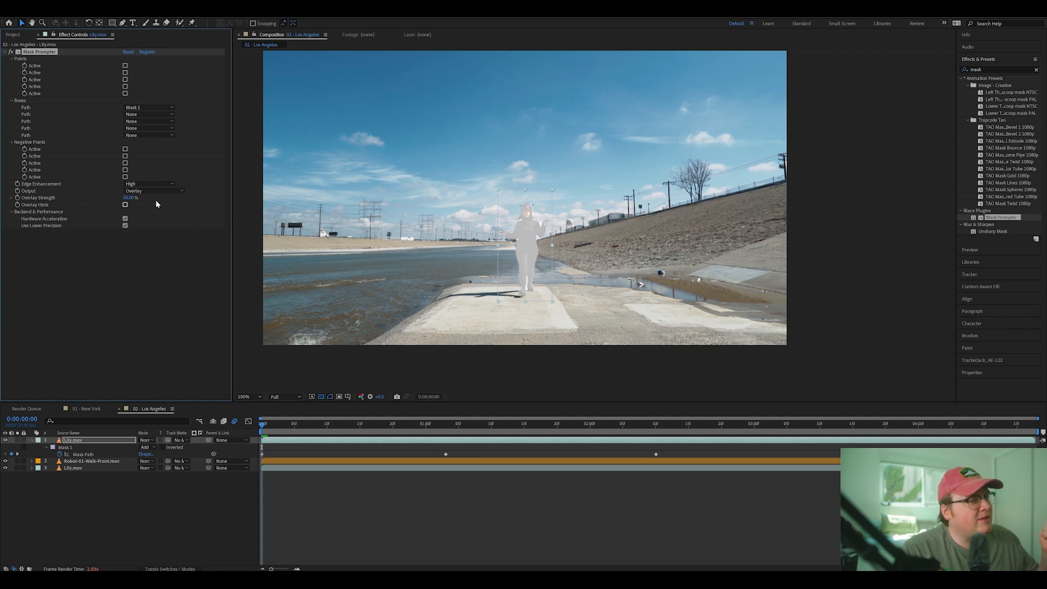
left_click(151, 183)
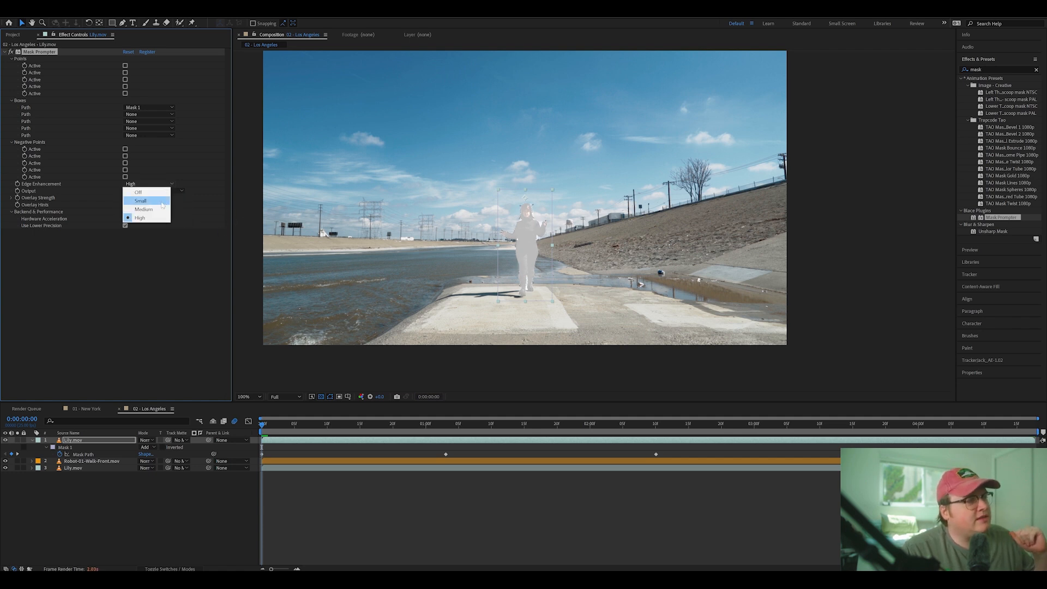
left_click(141, 201)
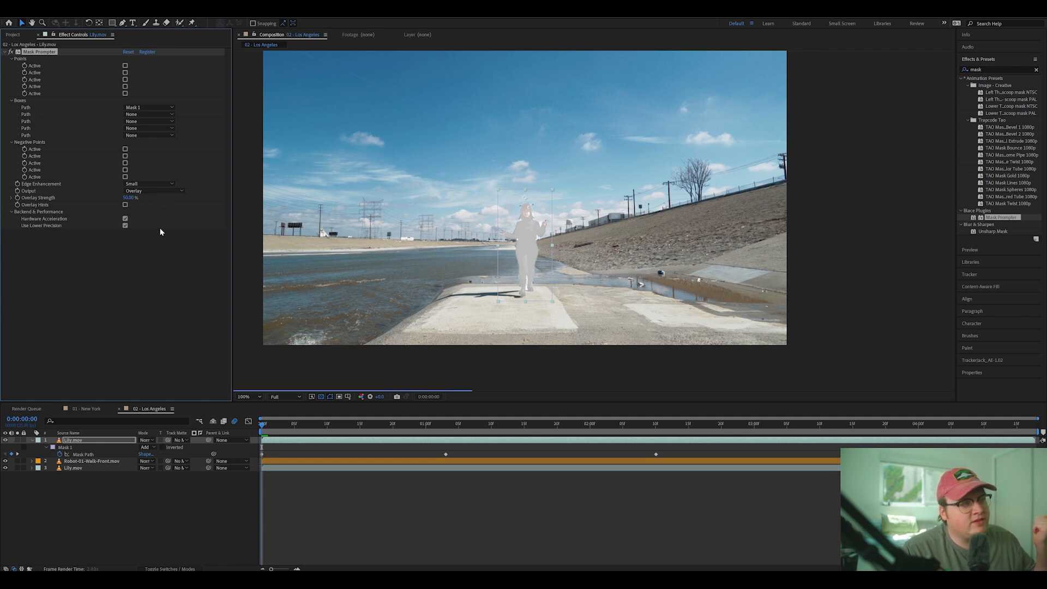
left_click(153, 189)
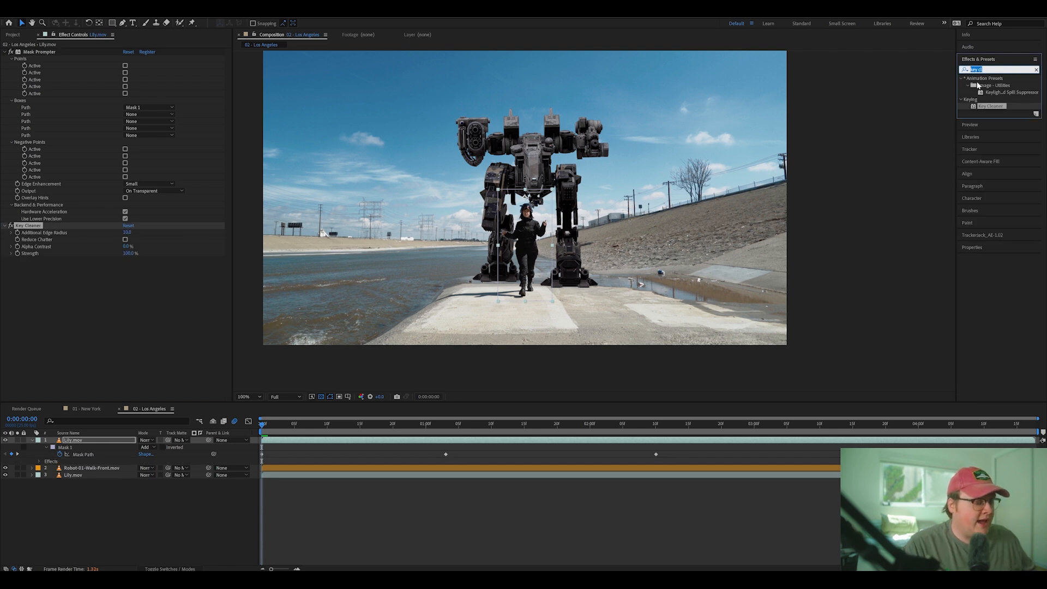
Add Key Cleaner and Refine Hard Matte with Use Motion Blur unchecked.
type("refine")
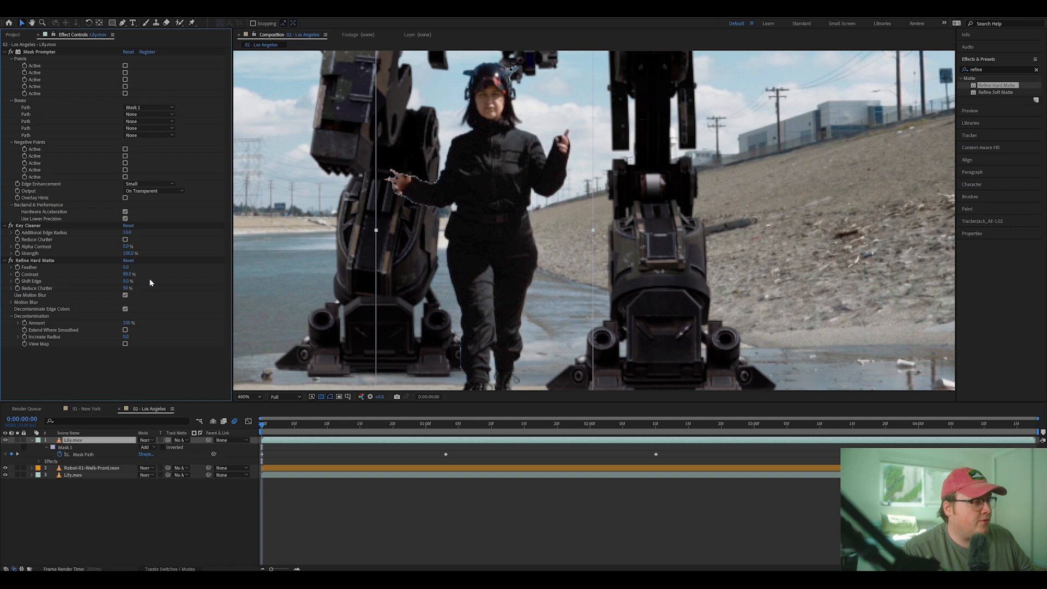
left_click(129, 273)
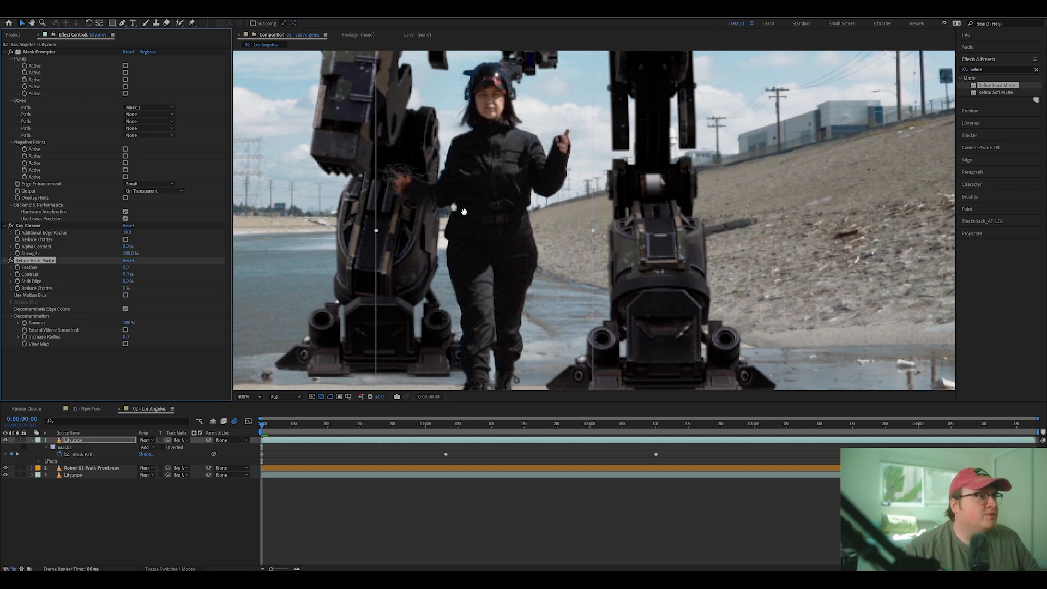
mouse_move(465, 172)
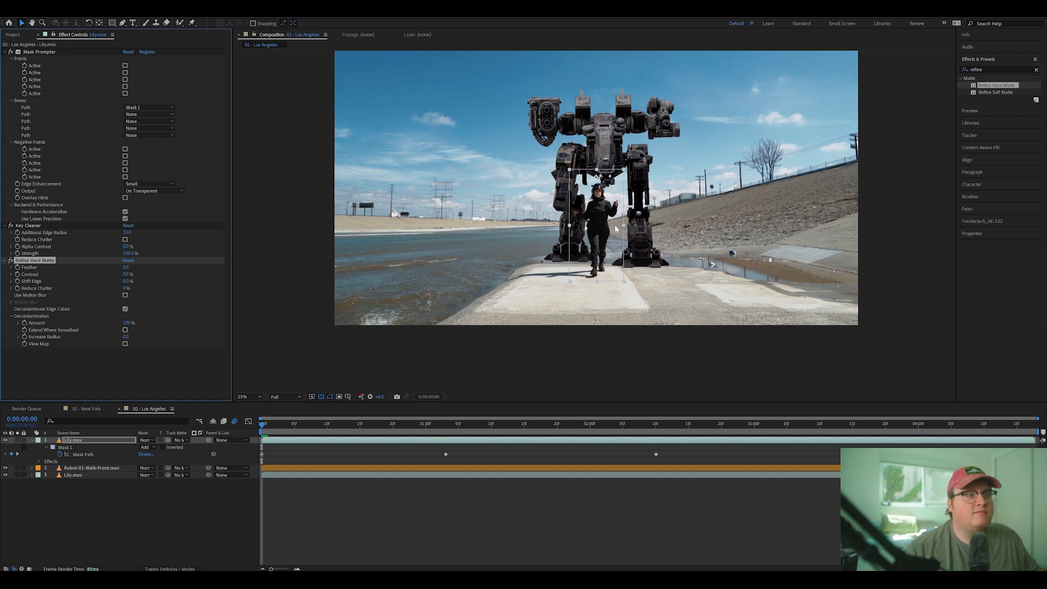
Run Track Camera on the original Lily.mov footage layer.
left_click(246, 396)
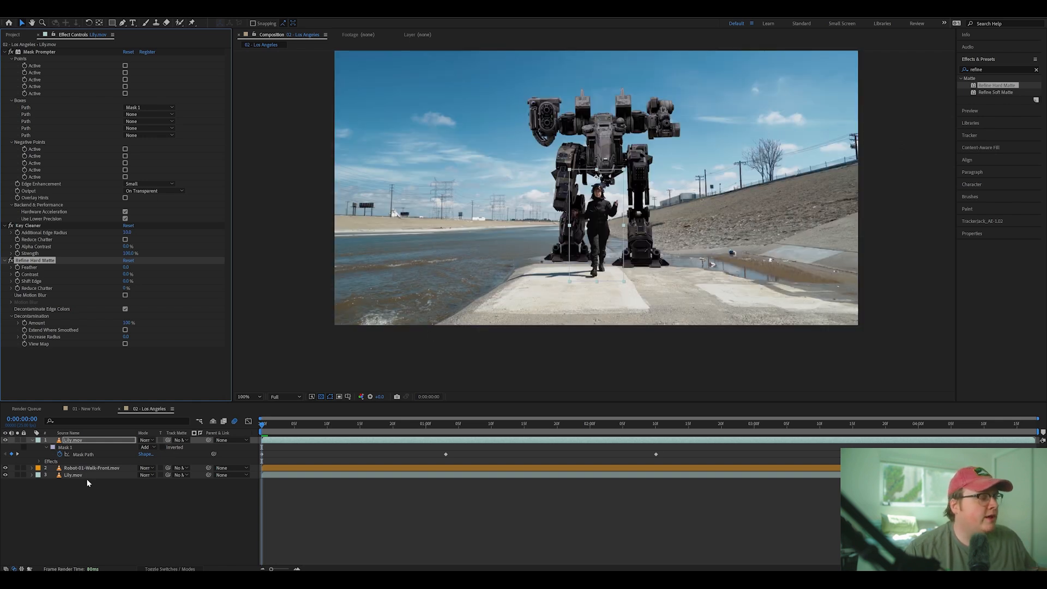
right_click(73, 475)
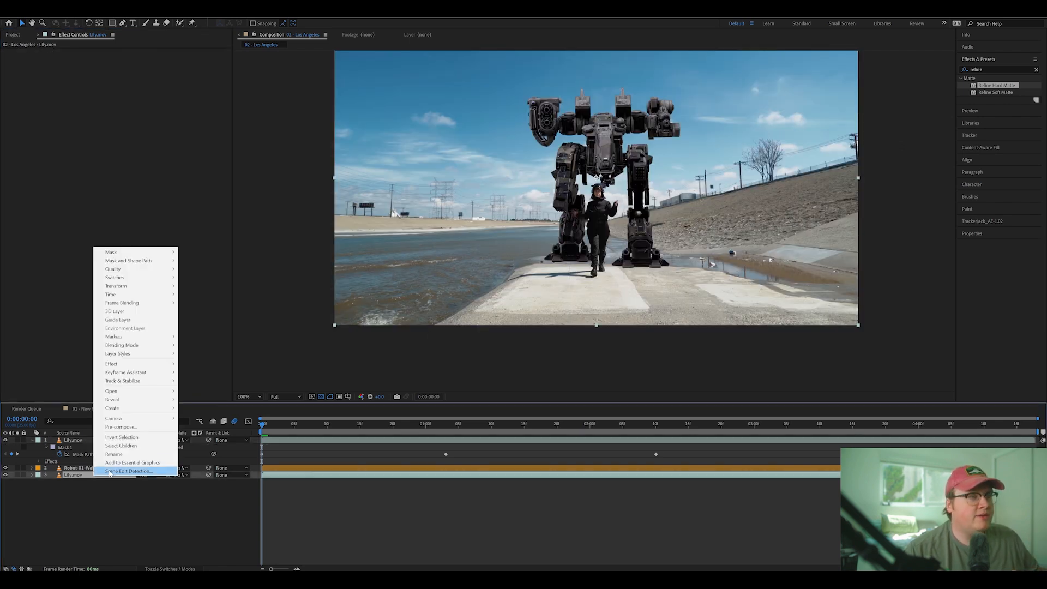
mouse_move(121, 427)
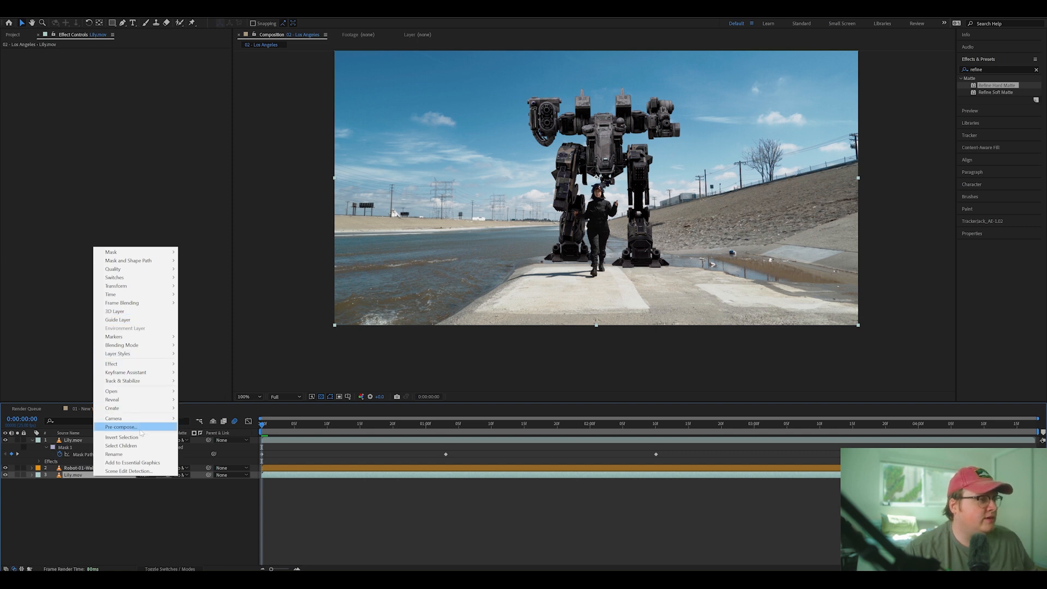
mouse_move(105, 481)
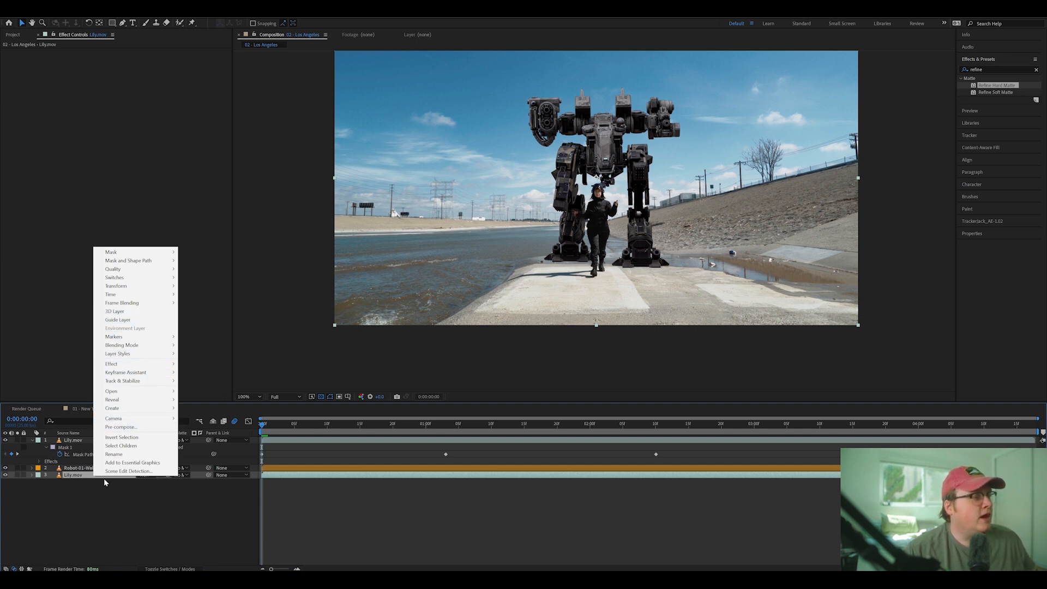
mouse_move(135, 381)
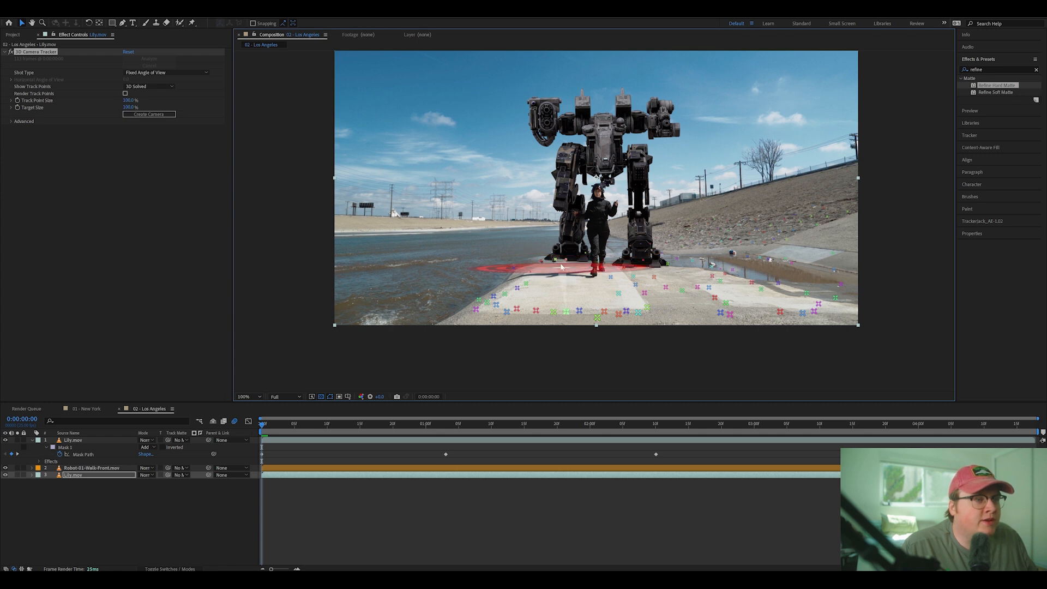
Create a solid and camera from ground track points beside the woman.
right_click(557, 264)
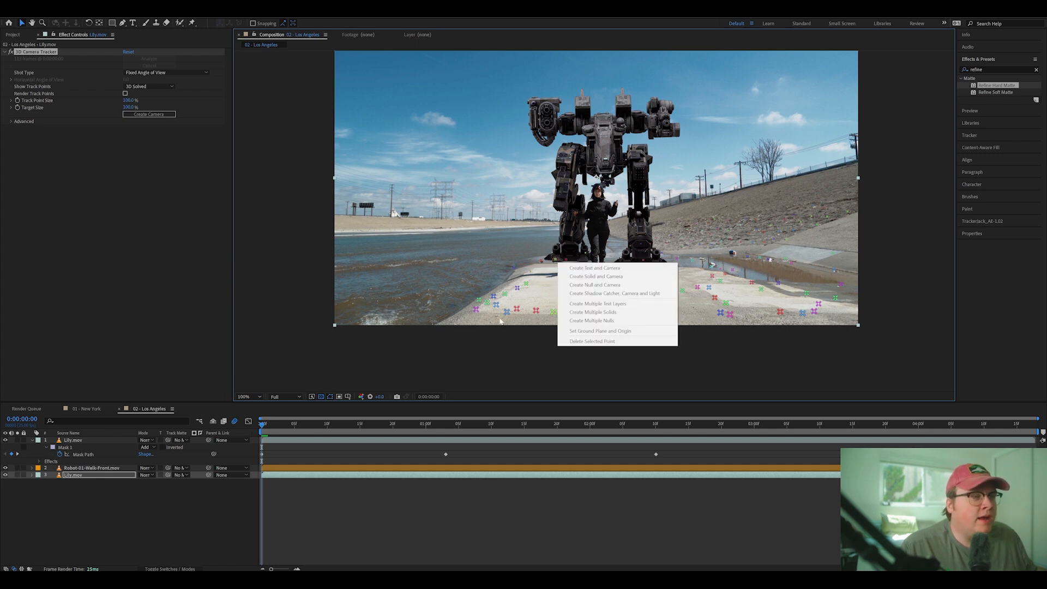
left_click(599, 331)
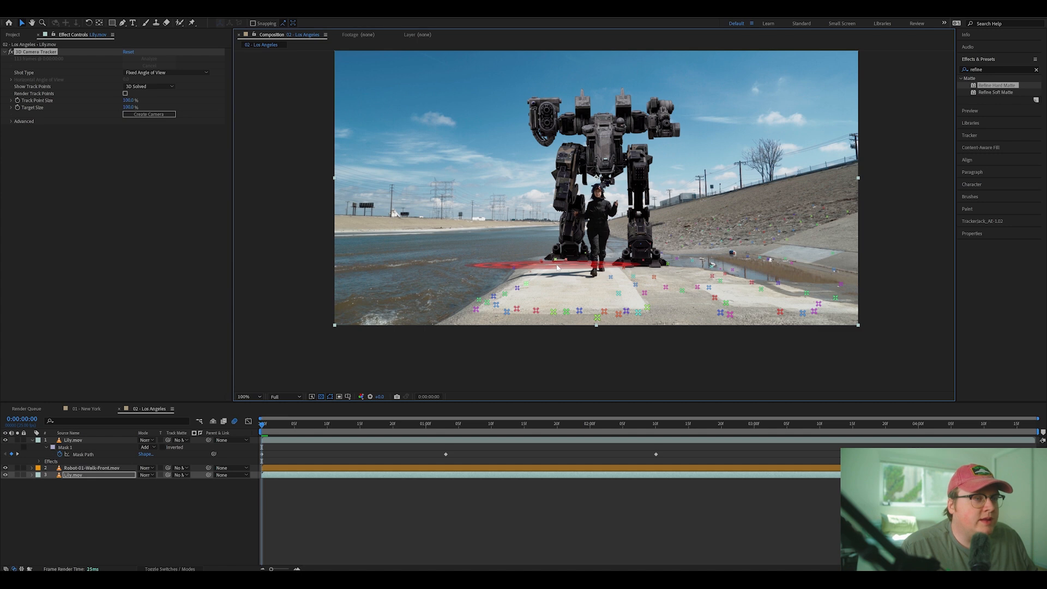
left_click(148, 113)
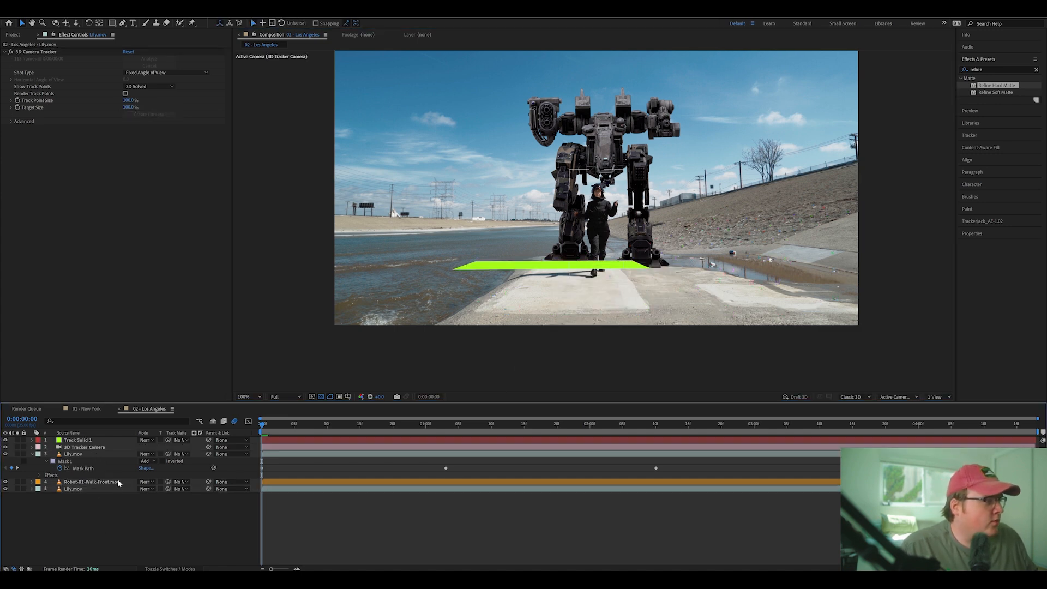
Stand the 3D robot on Track Solid 1 behind the woman and hide the green solid.
left_click(92, 481)
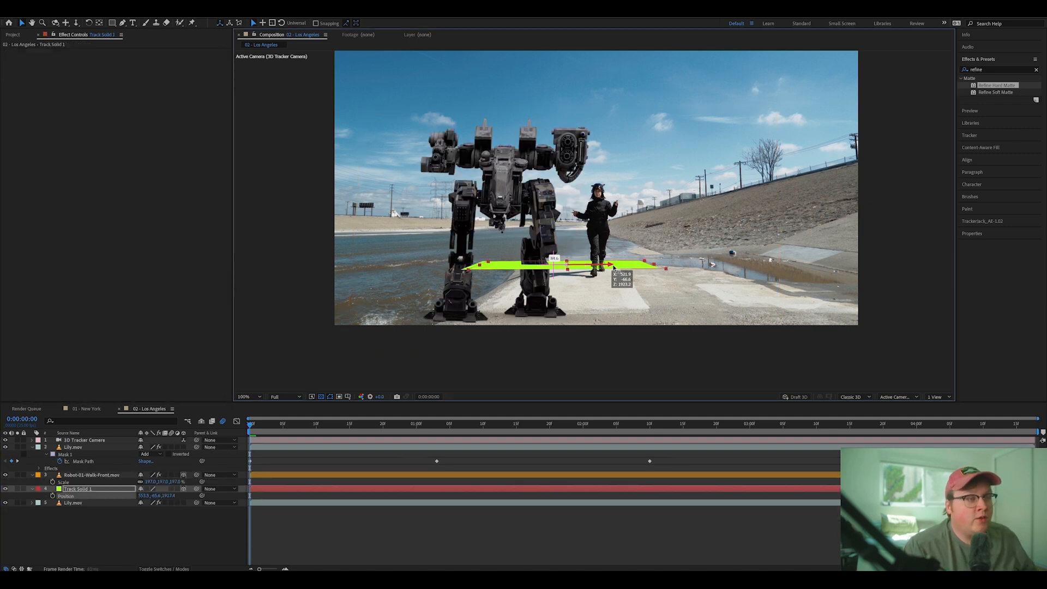
left_click(92, 475)
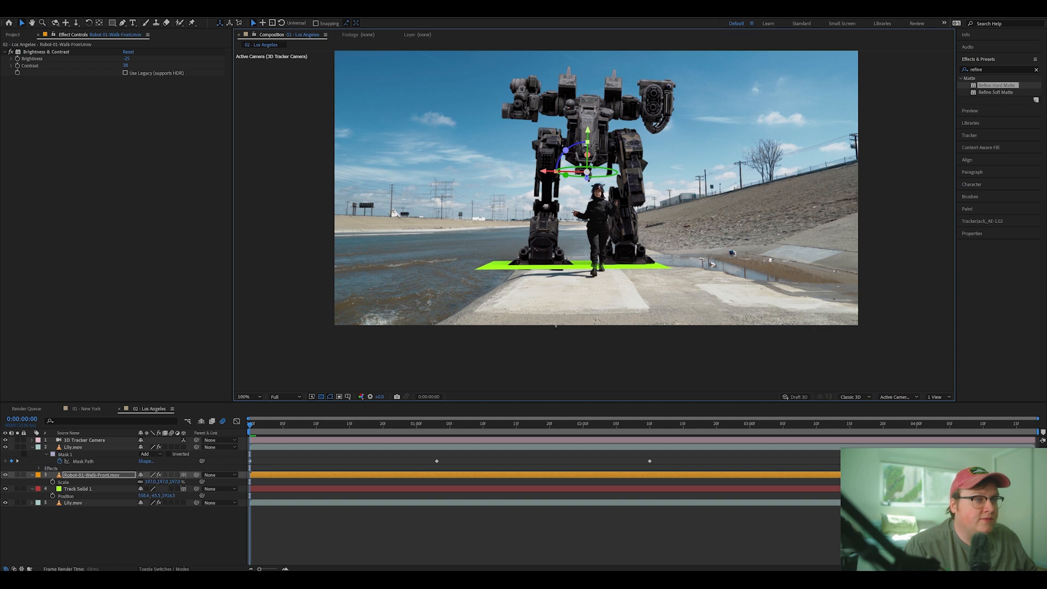
left_click(77, 489)
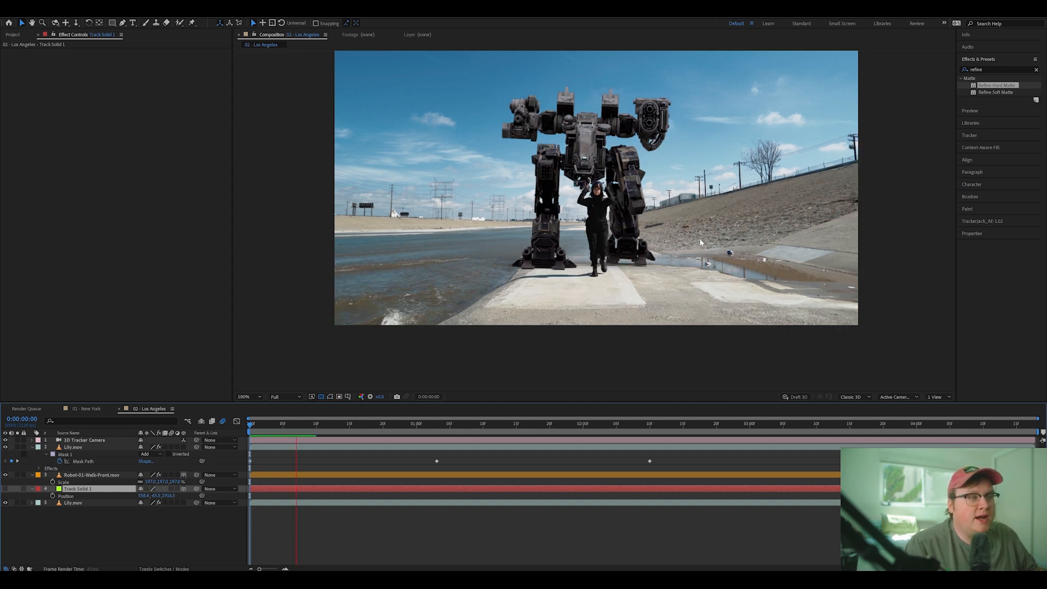
left_click(507, 423)
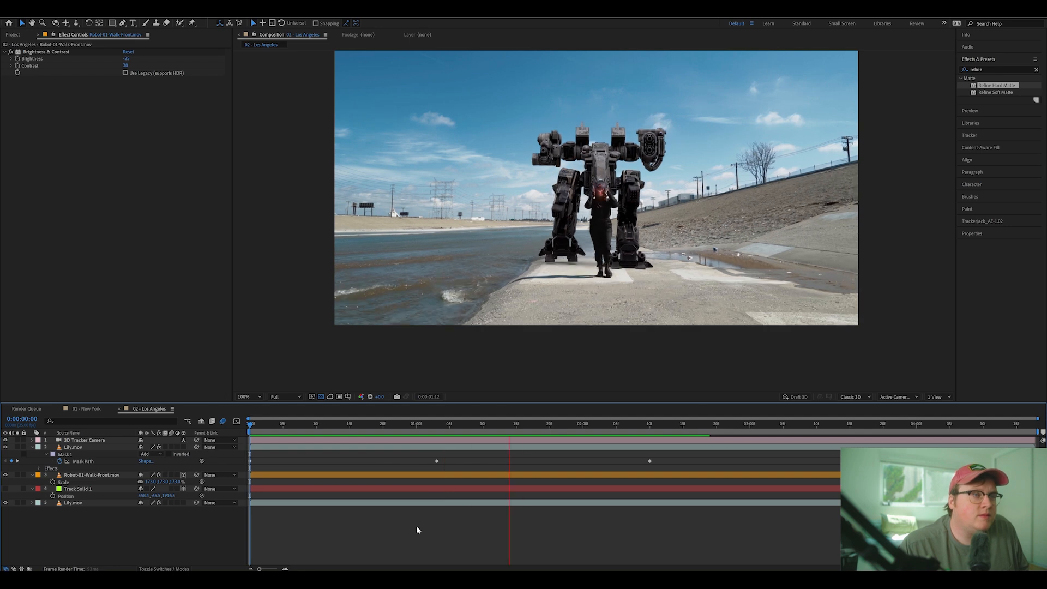
left_click(337, 423)
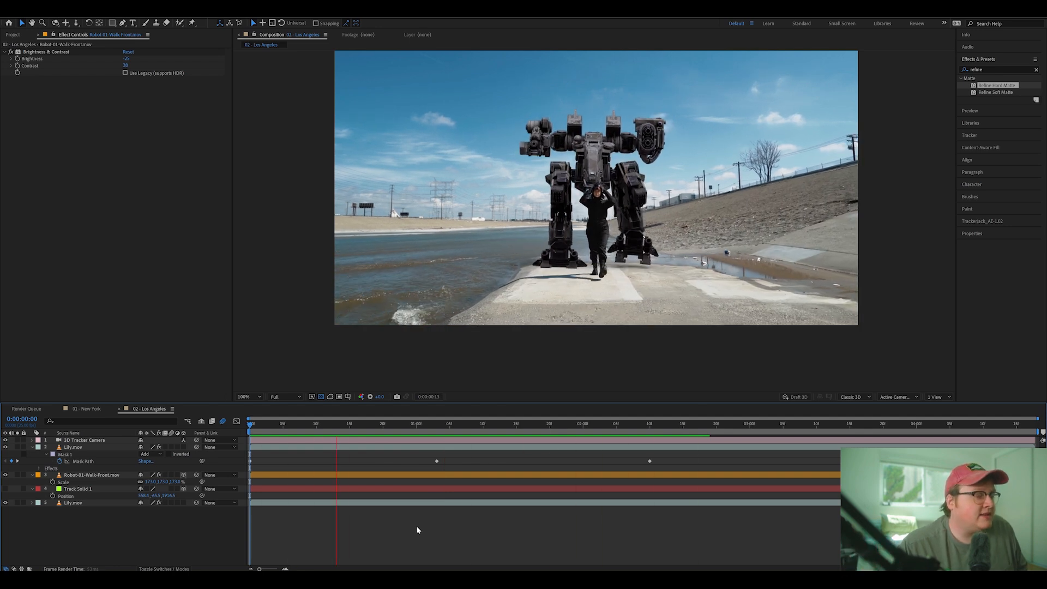
left_click(549, 423)
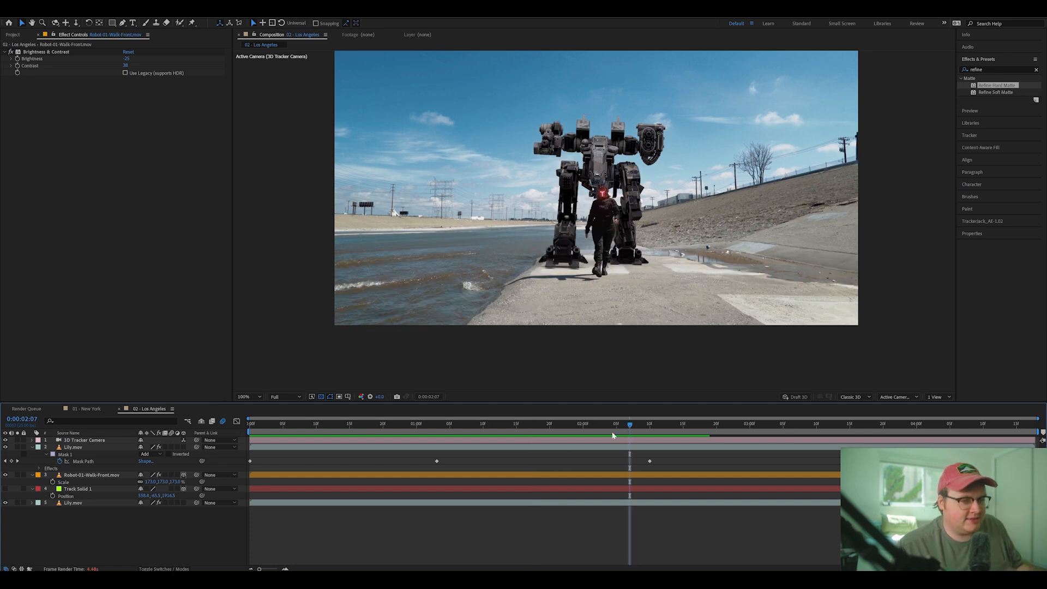
left_click(282, 423)
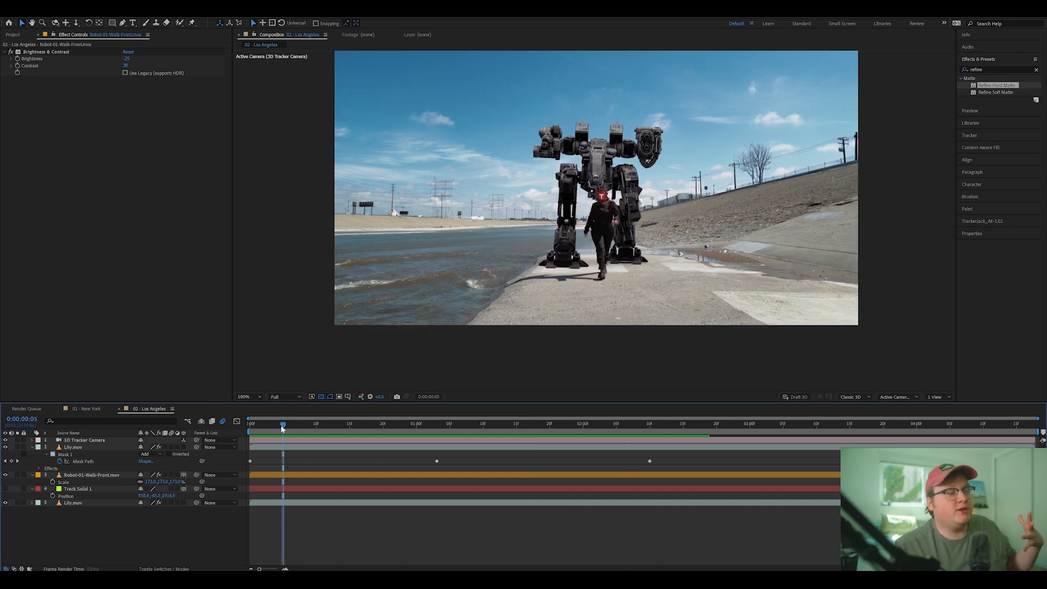
left_click(251, 423)
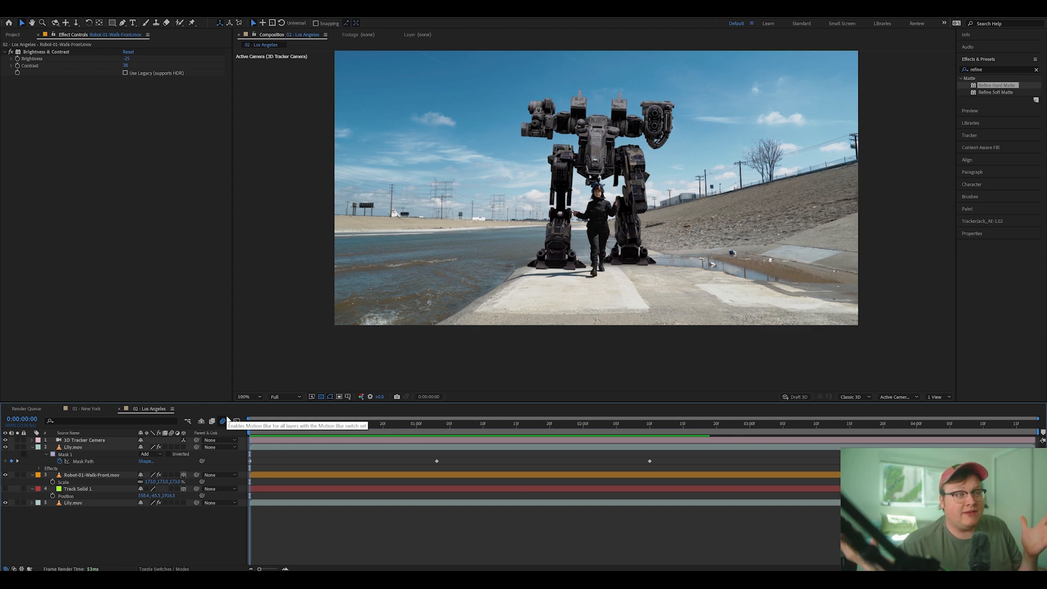